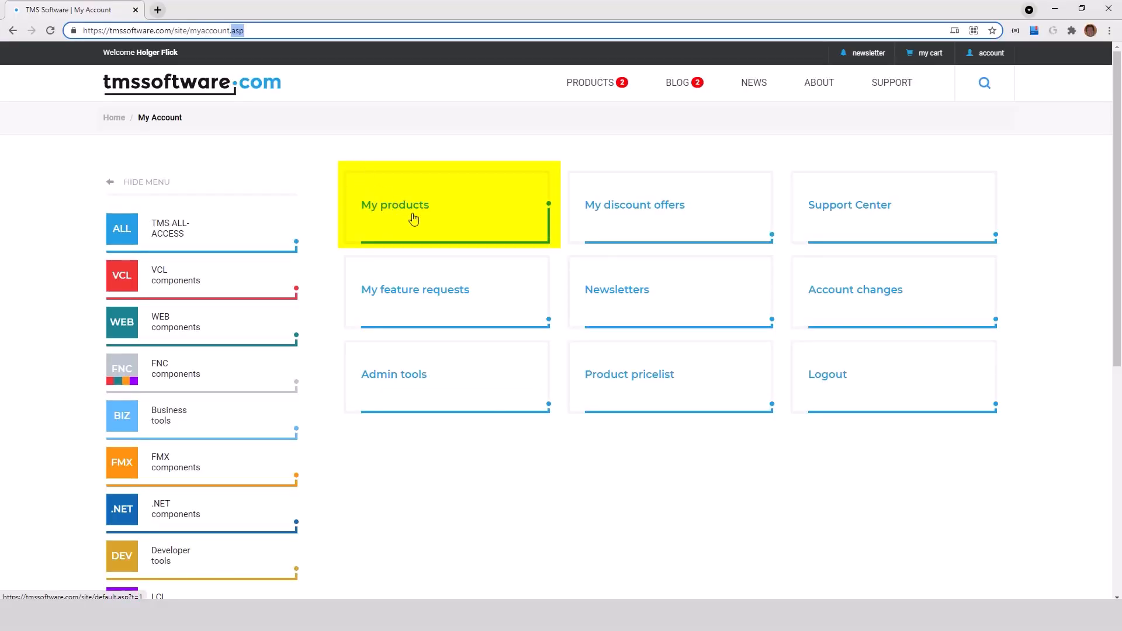
mouse_move(447, 221)
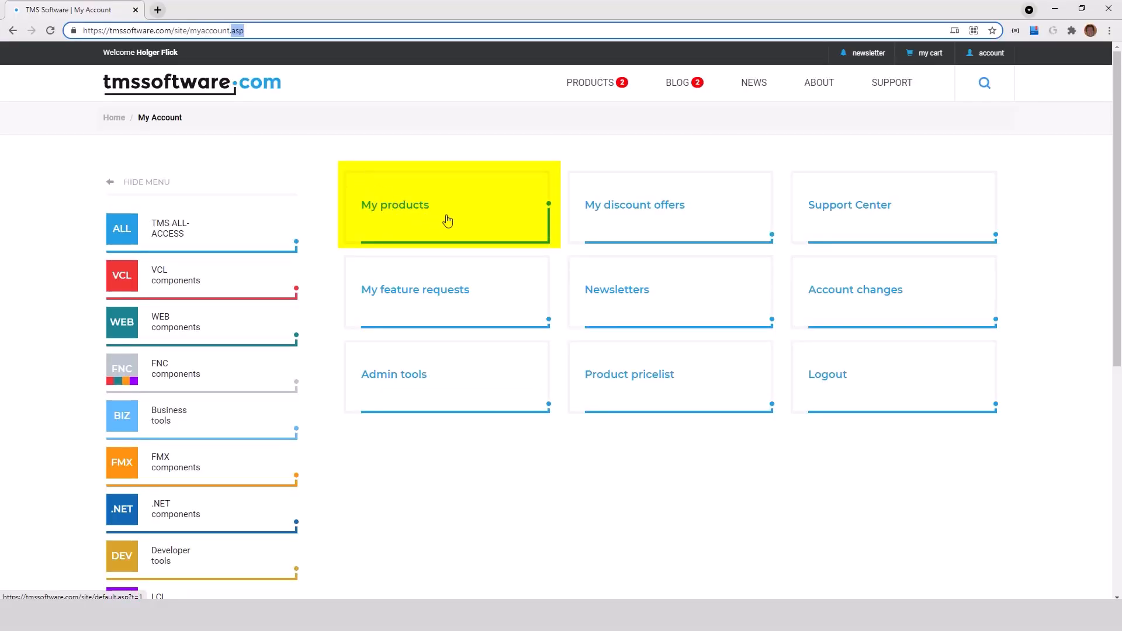
Open the My Products page from the account overview tile
click(448, 205)
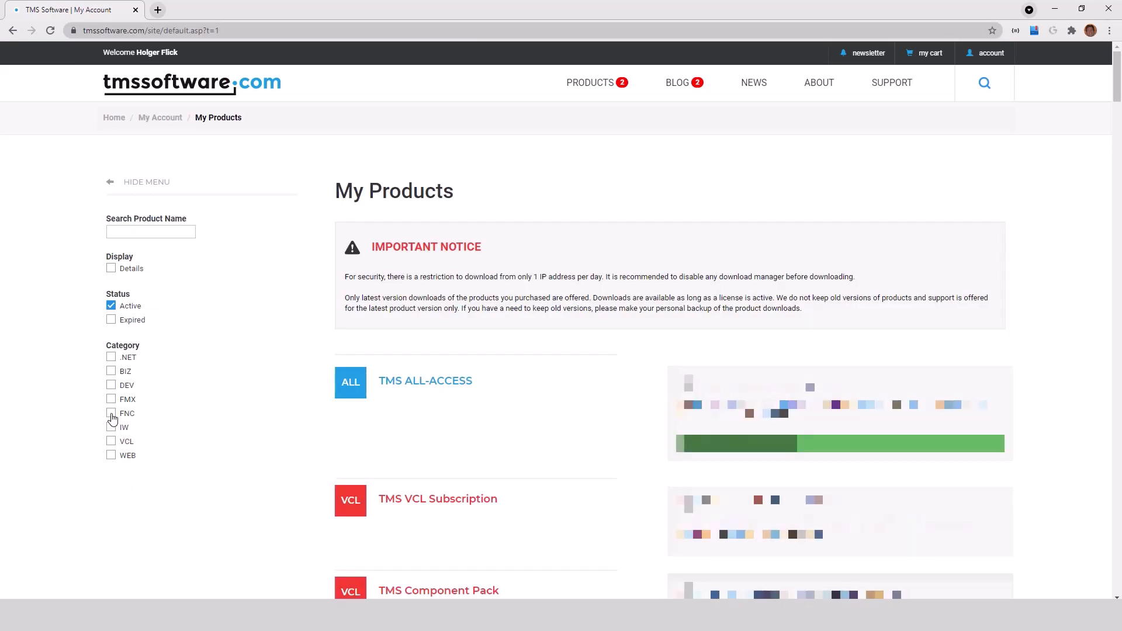
Filter the product list to the FNC category
click(112, 413)
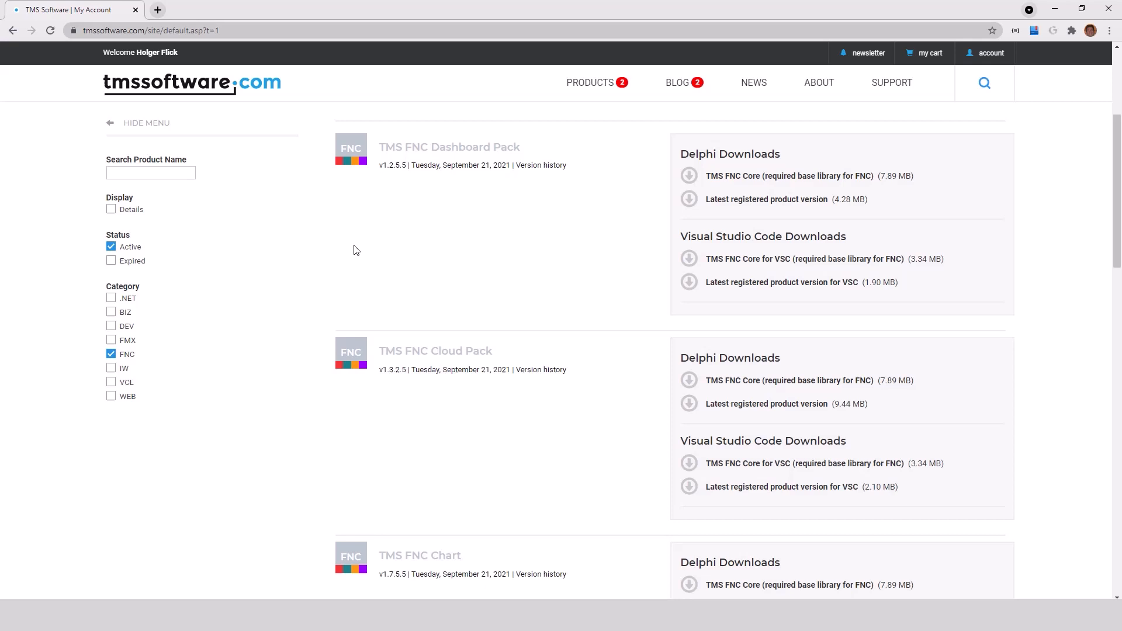
mouse_move(366, 243)
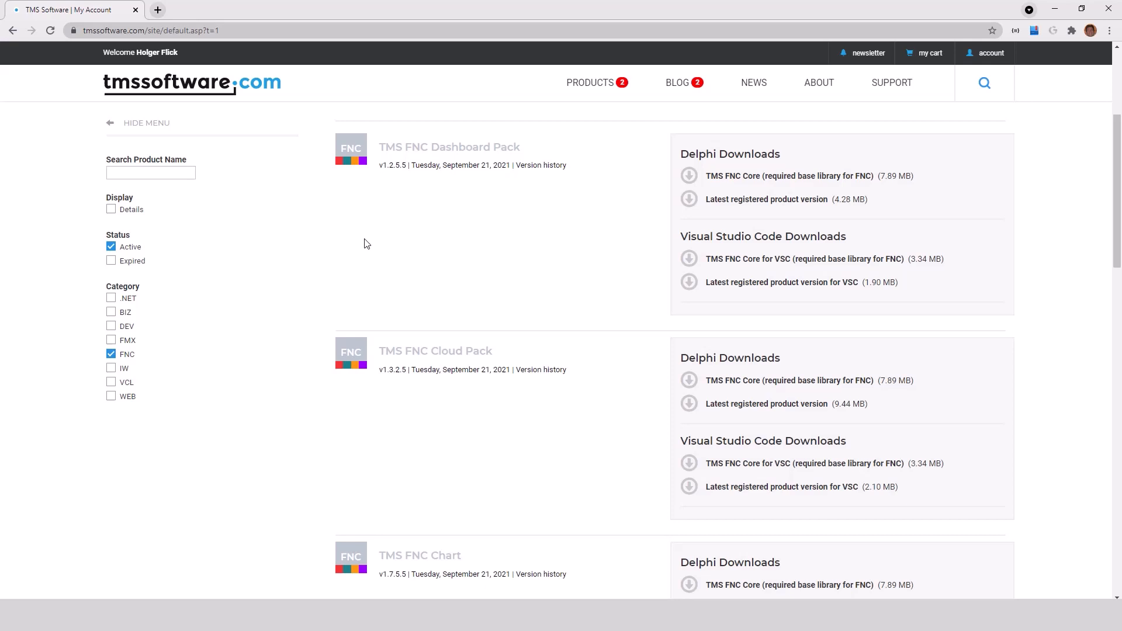
mouse_move(696, 156)
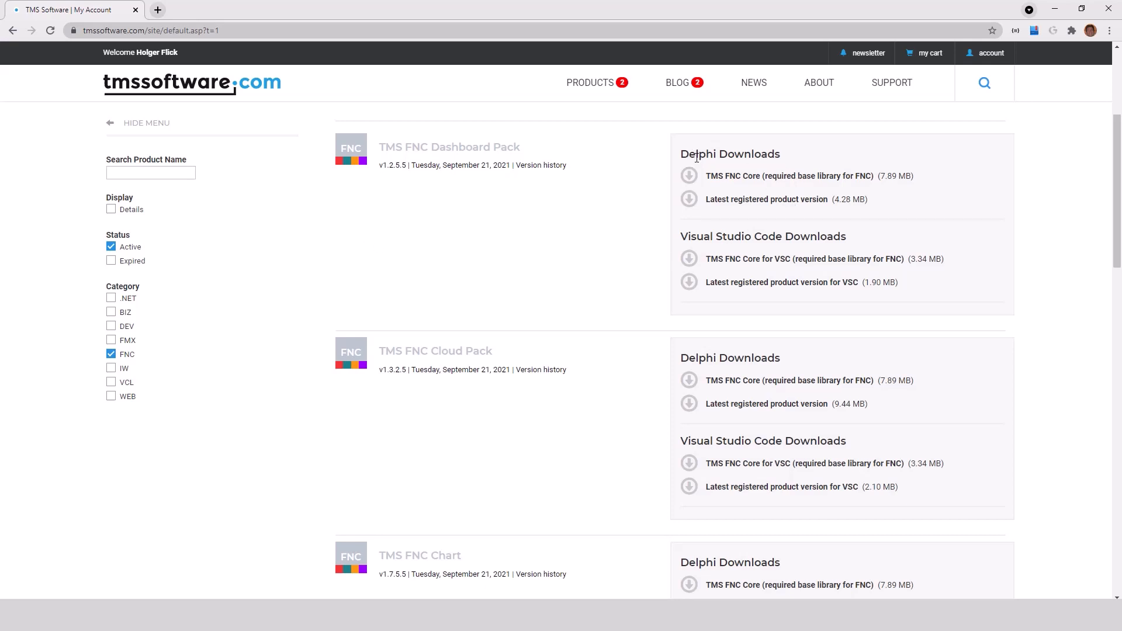
mouse_move(777, 252)
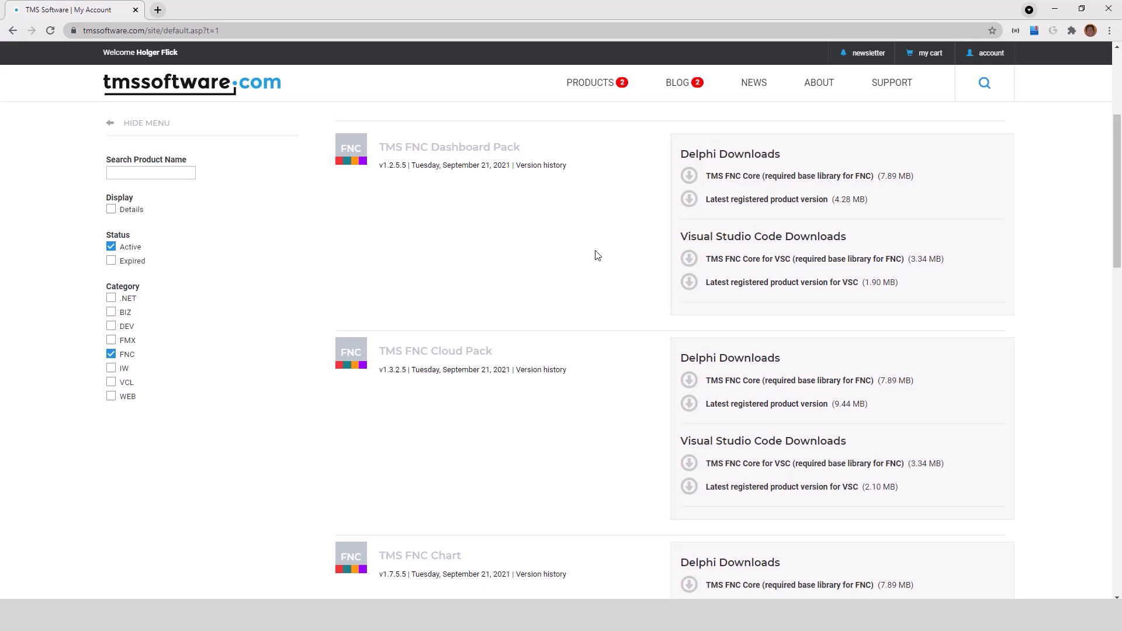
mouse_move(713, 269)
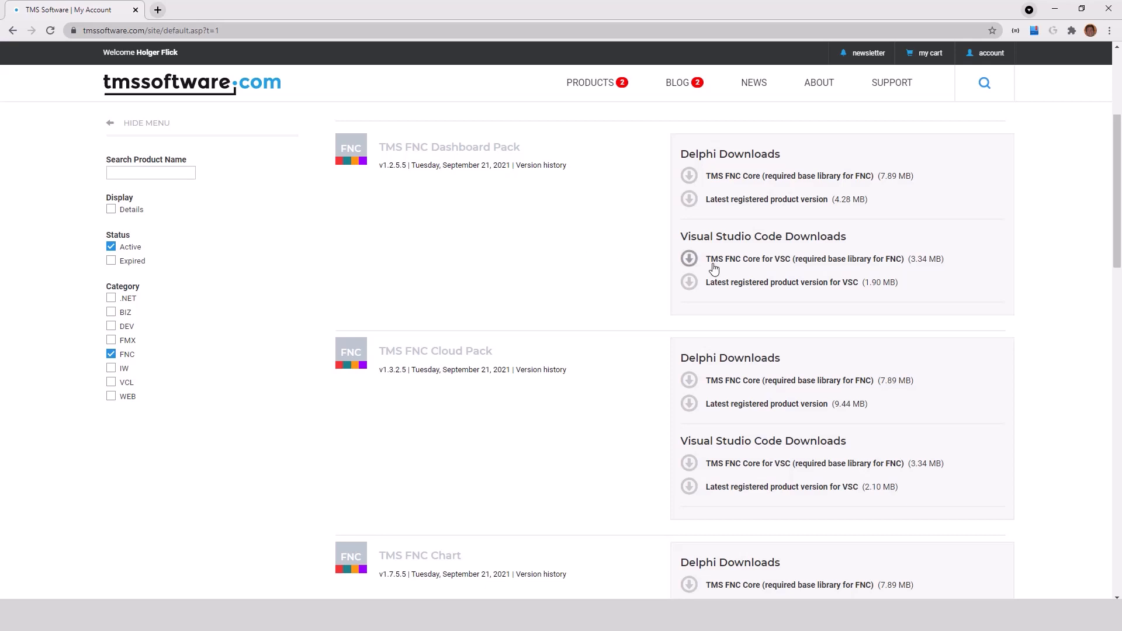
mouse_move(761, 270)
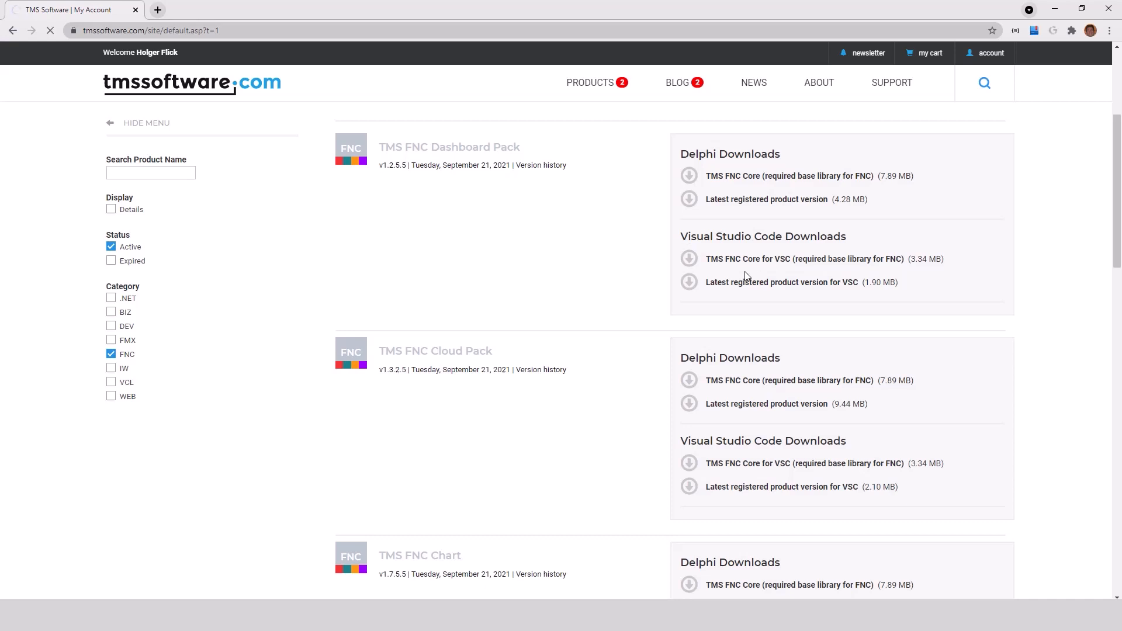
Download the TMS FNC Core for VSC and latest Dashboard Pack for VSC zips
click(688, 259)
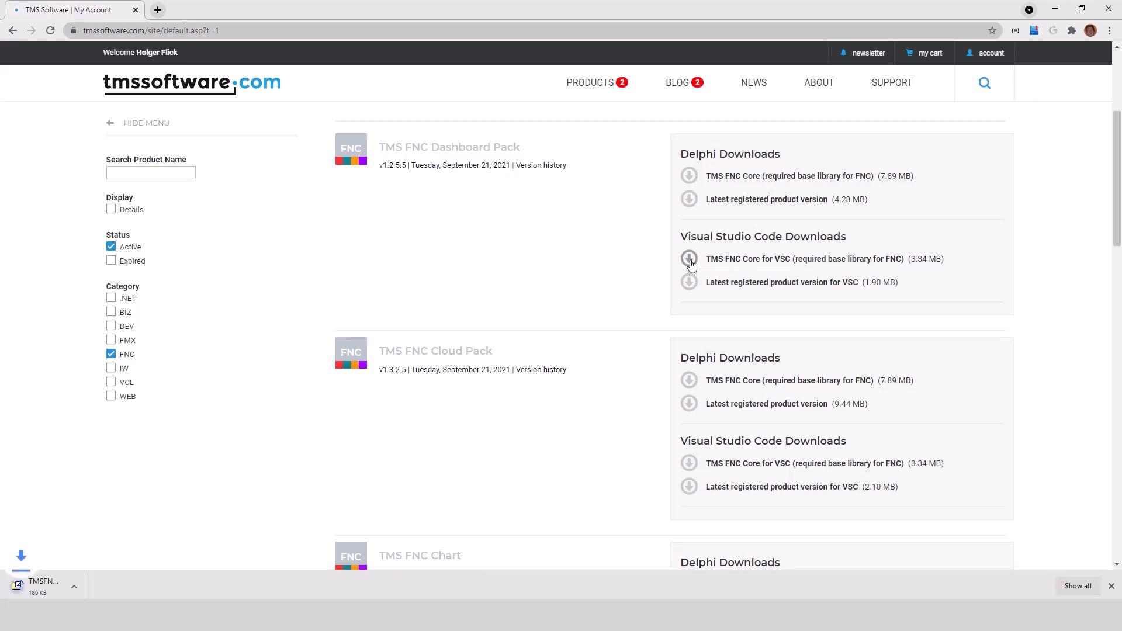
click(690, 258)
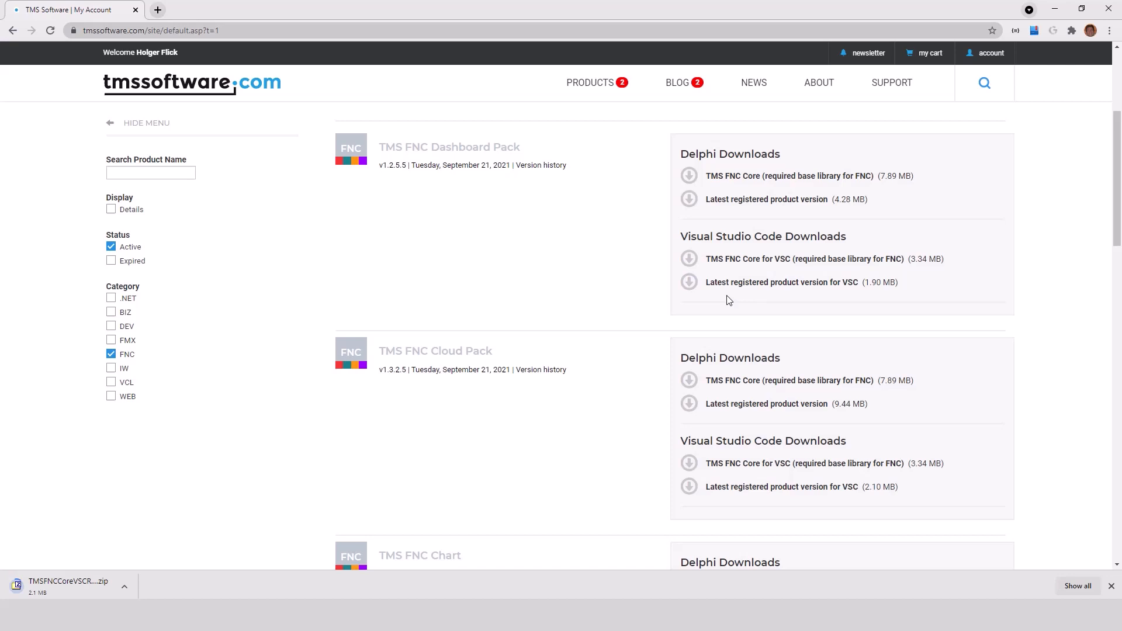
click(690, 282)
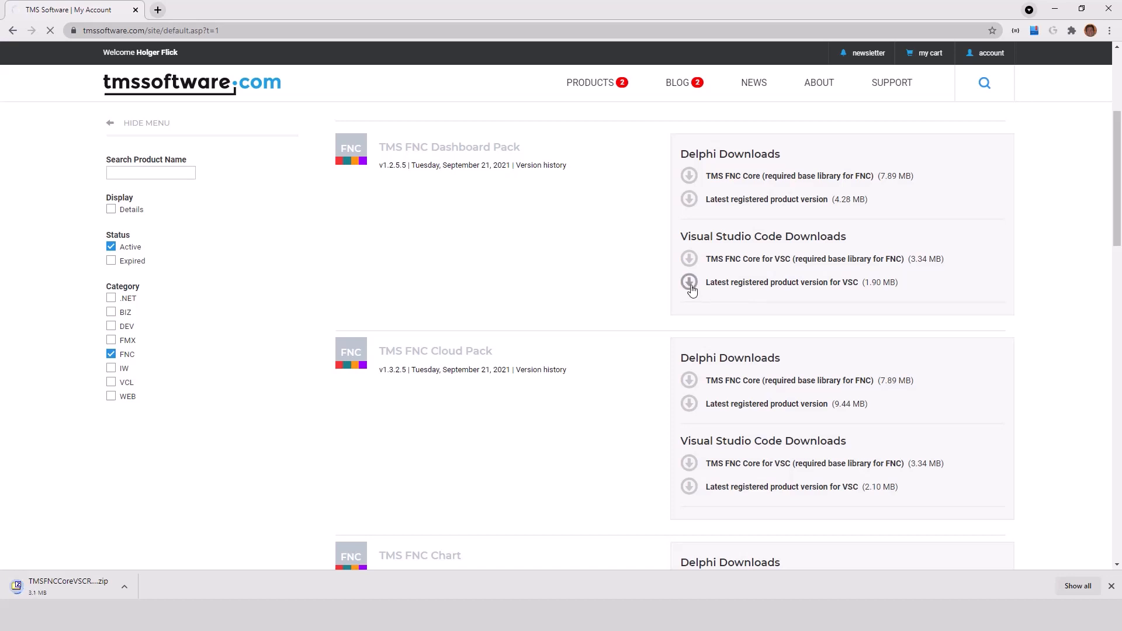
click(689, 282)
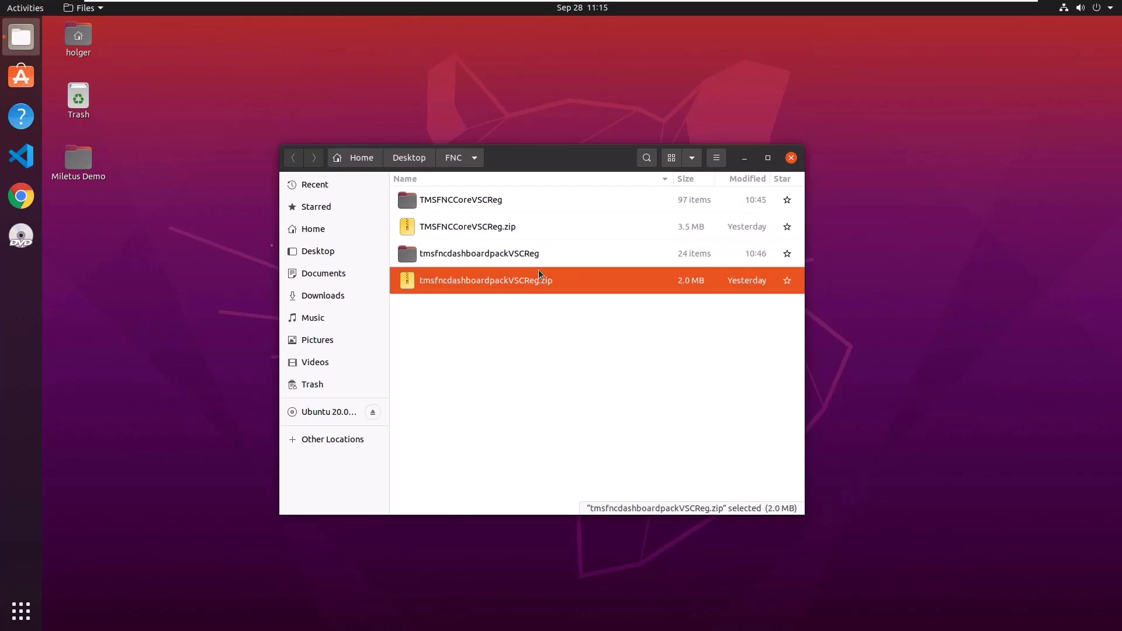
Check the two zips and extracted folders in Desktop/FNC, then launch Visual Studio Code
click(467, 226)
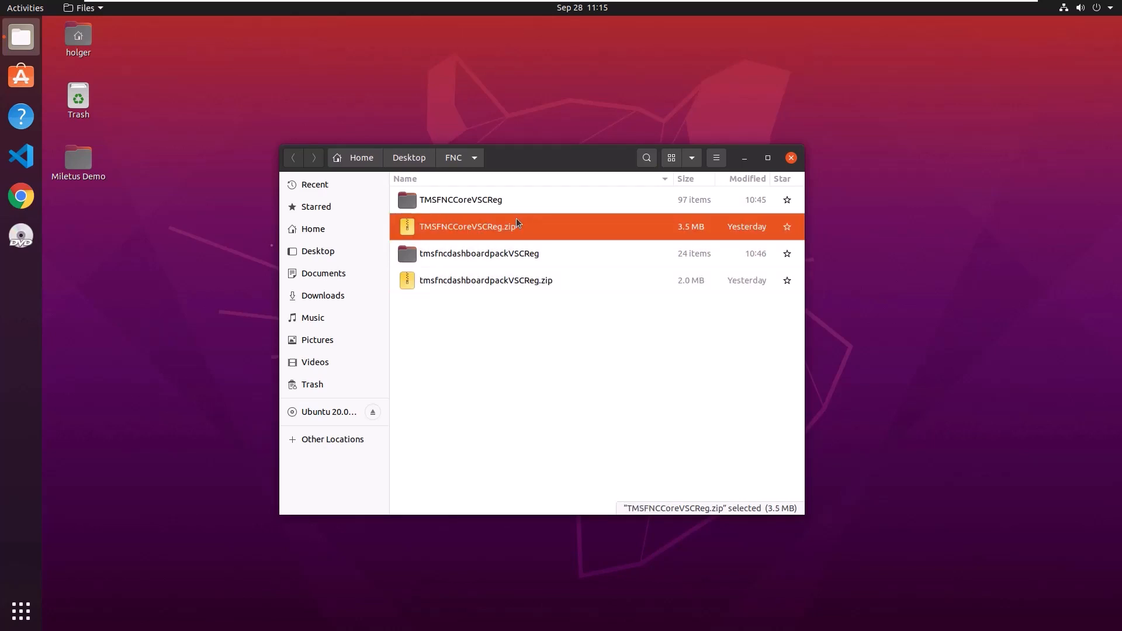
click(461, 200)
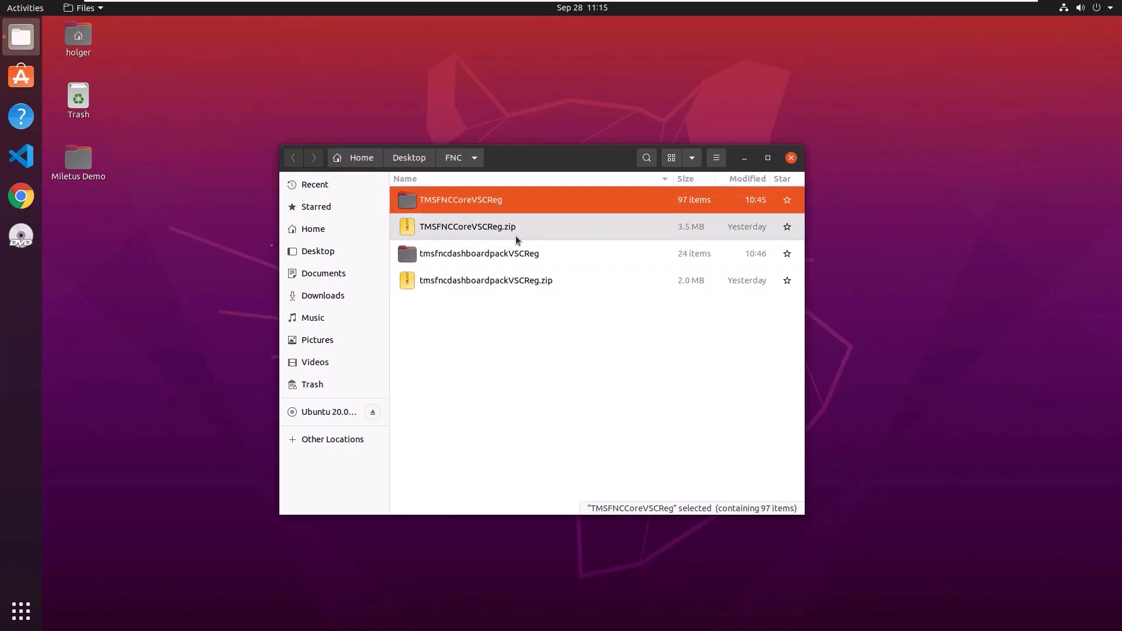
click(479, 253)
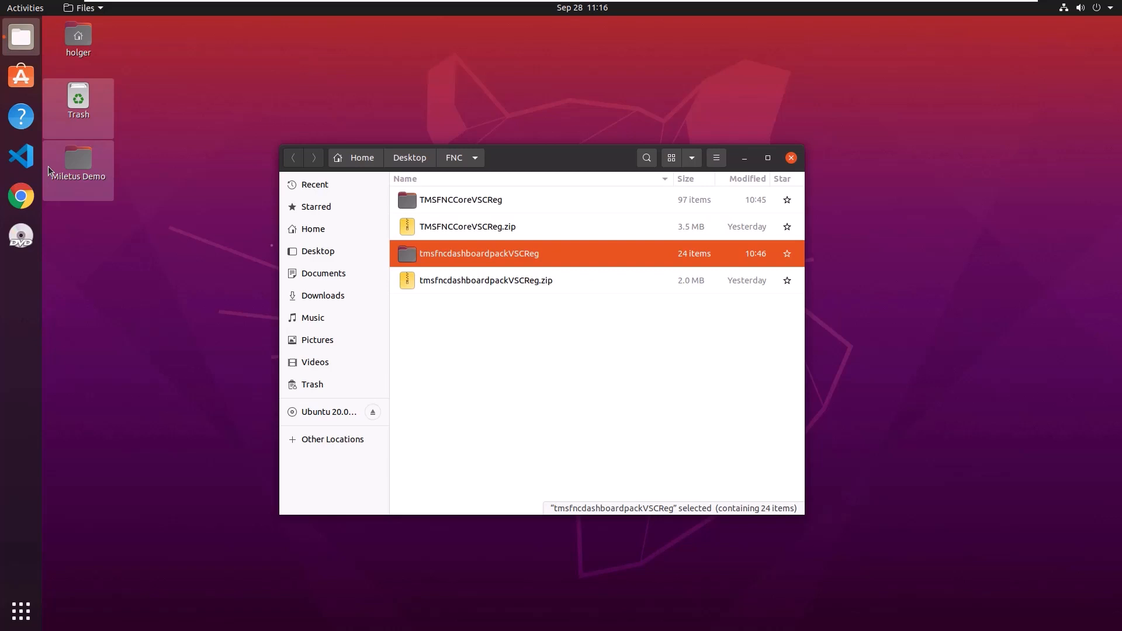
click(21, 156)
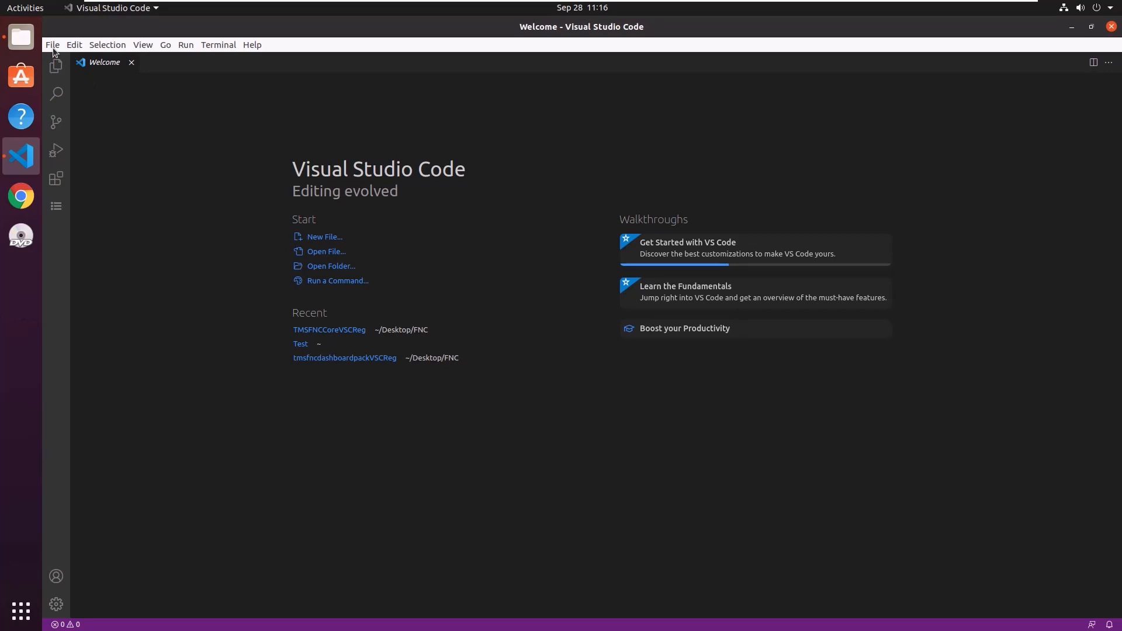
Open Desktop/FNC/TMSFNCCoreVSCReg as the workspace folder
click(331, 265)
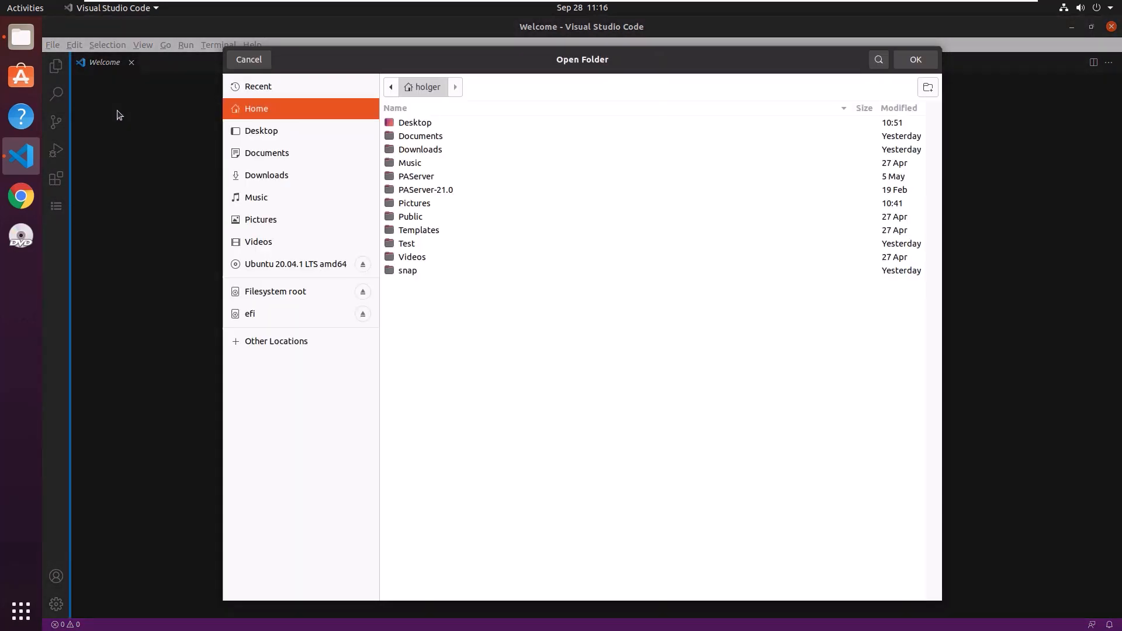
click(261, 131)
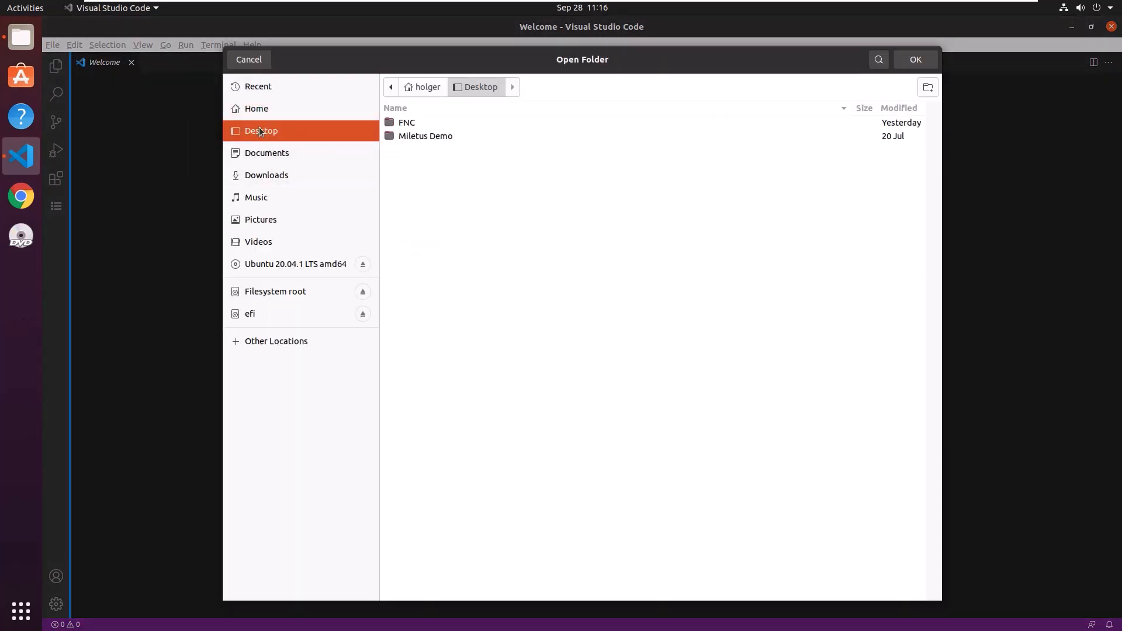
double_click(407, 123)
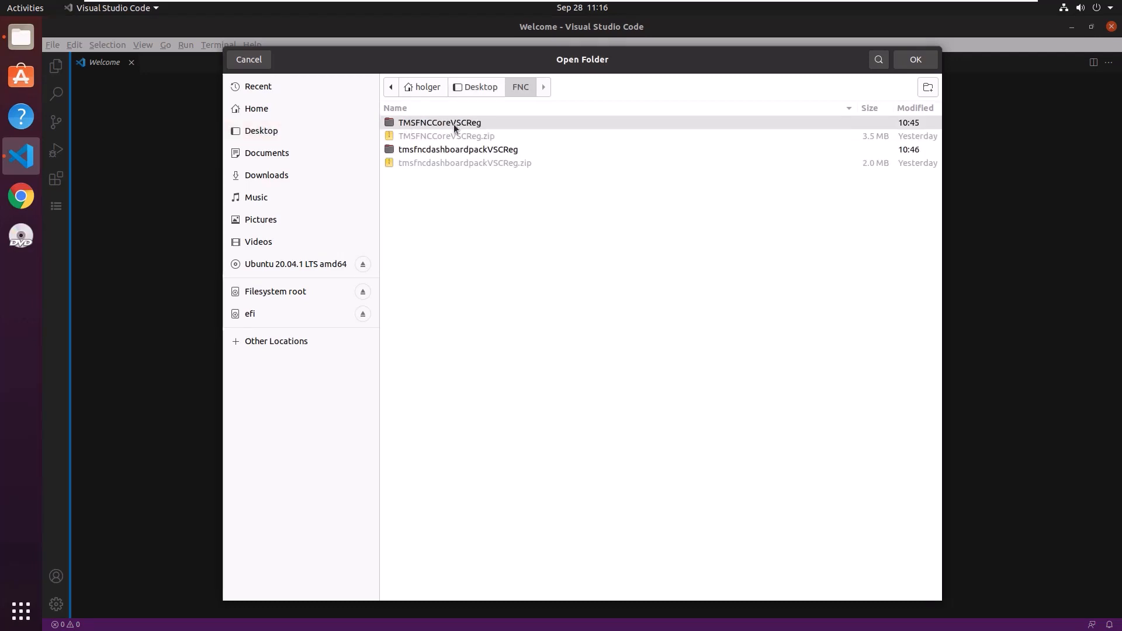
click(439, 122)
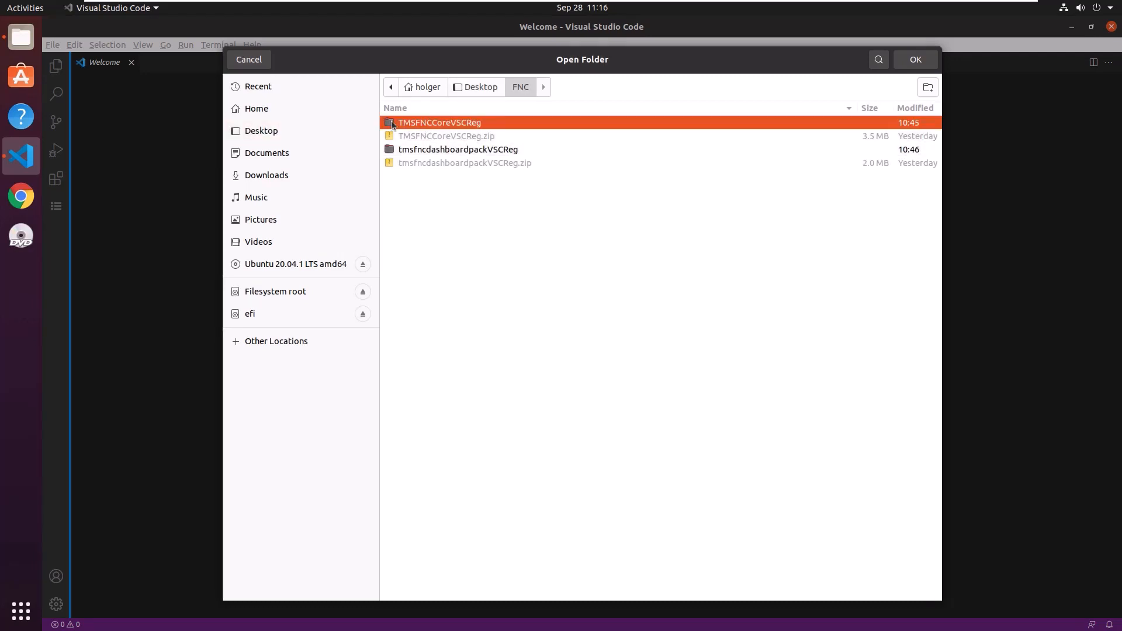
double_click(440, 123)
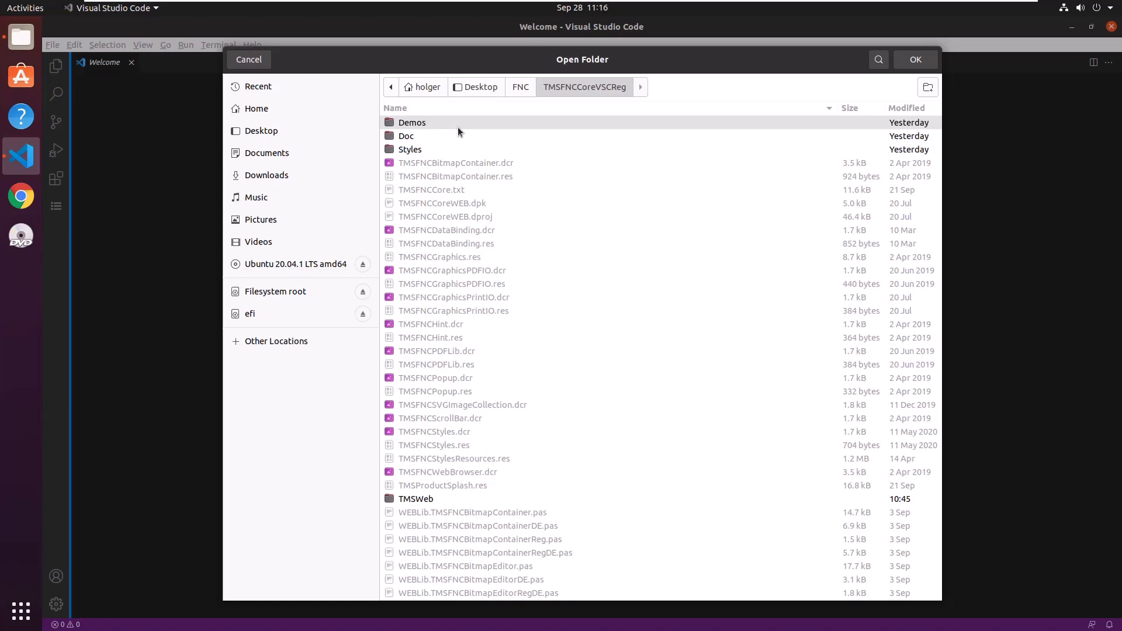
click(455, 176)
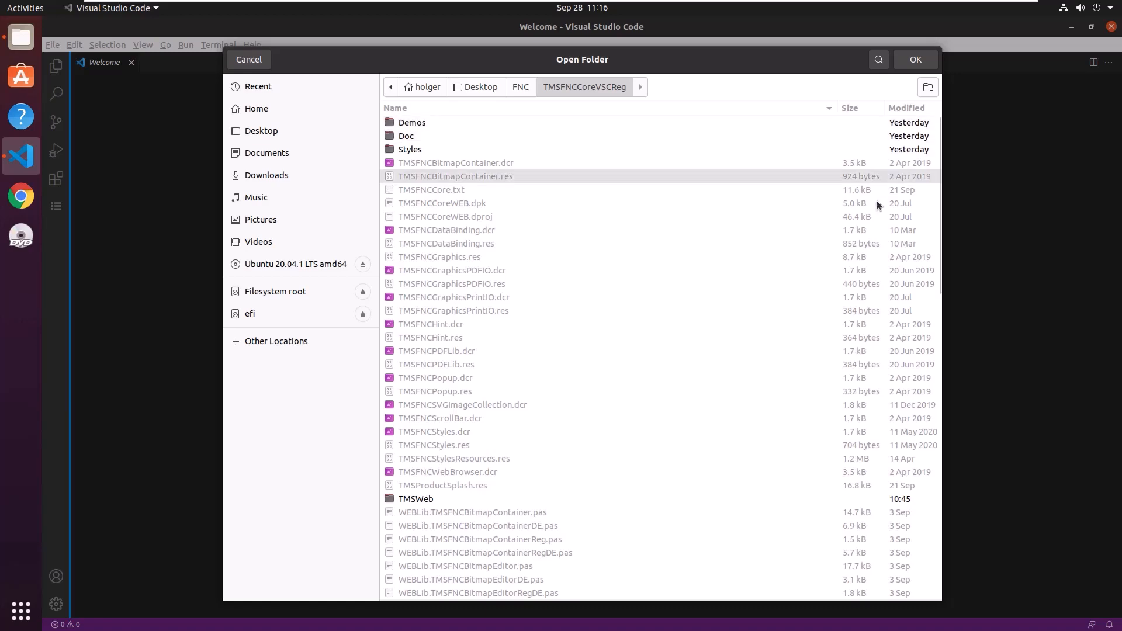
click(914, 59)
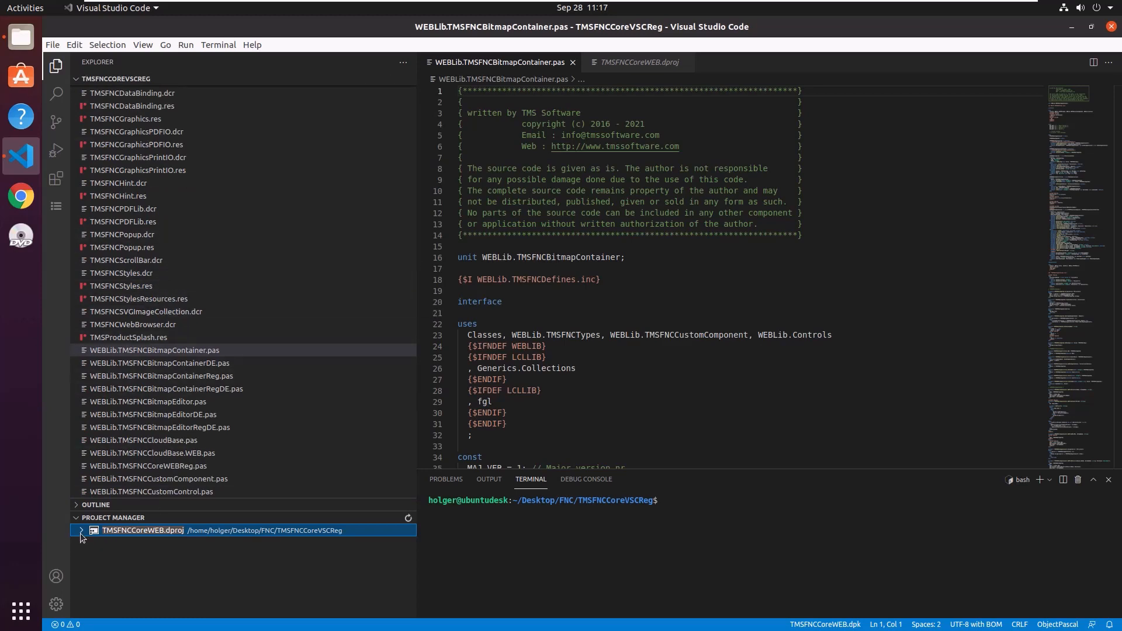
Expand TMSFNCCoreWEB.dproj in the Project Manager and run its Install action
click(80, 531)
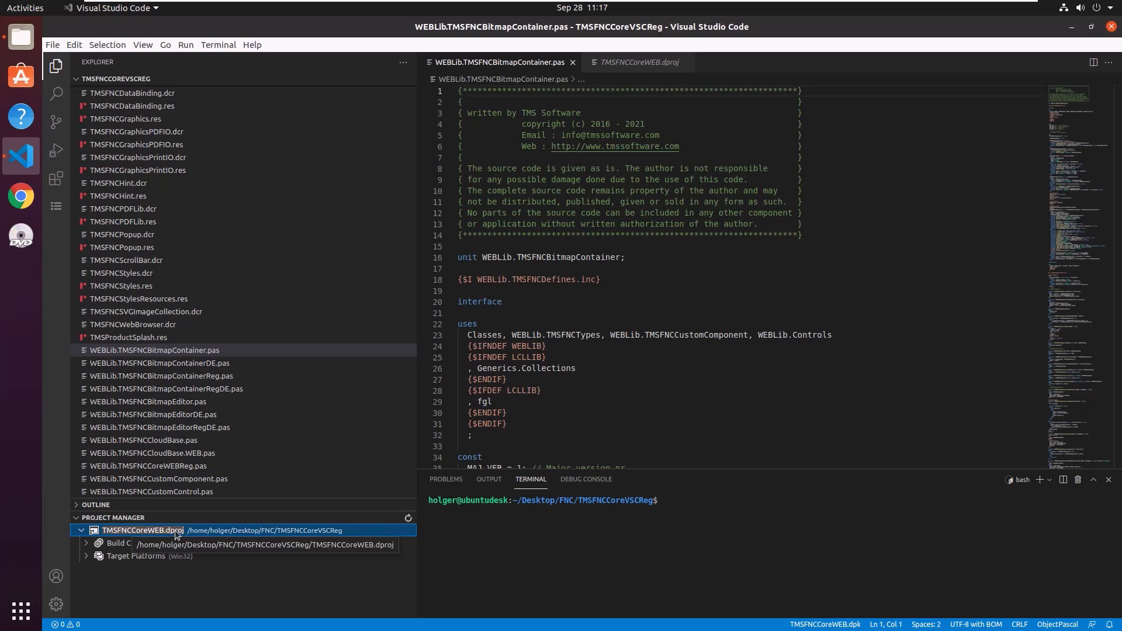
right_click(141, 529)
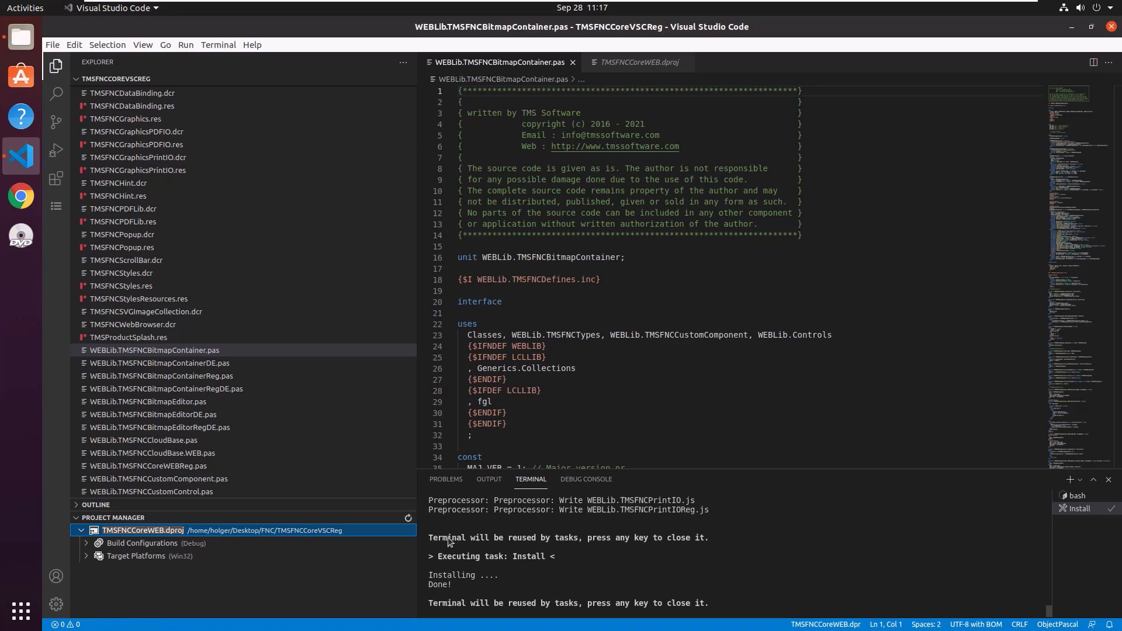
Open Desktop/FNC/tmsfncdashboardpackVSCReg as the workspace via File > Open Folder
click(52, 44)
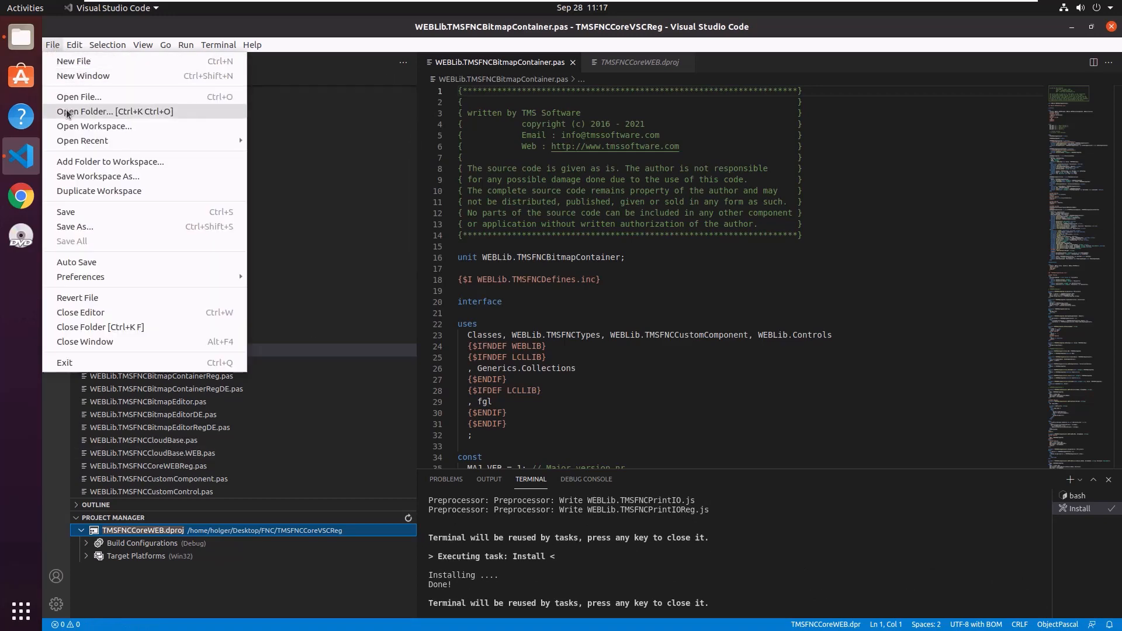
click(86, 111)
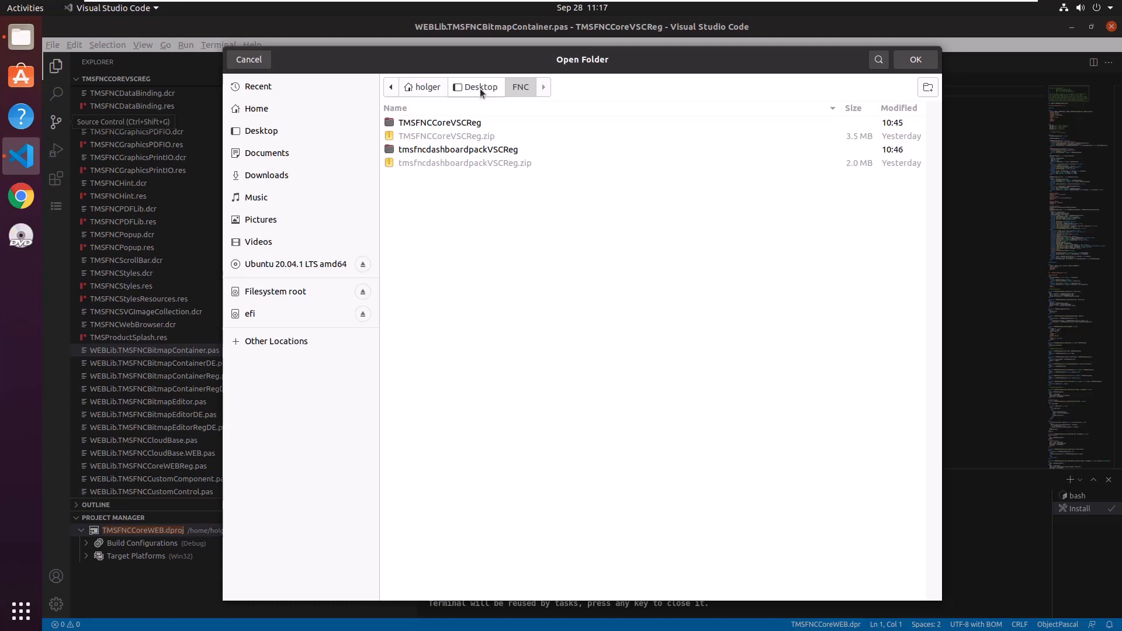
click(457, 149)
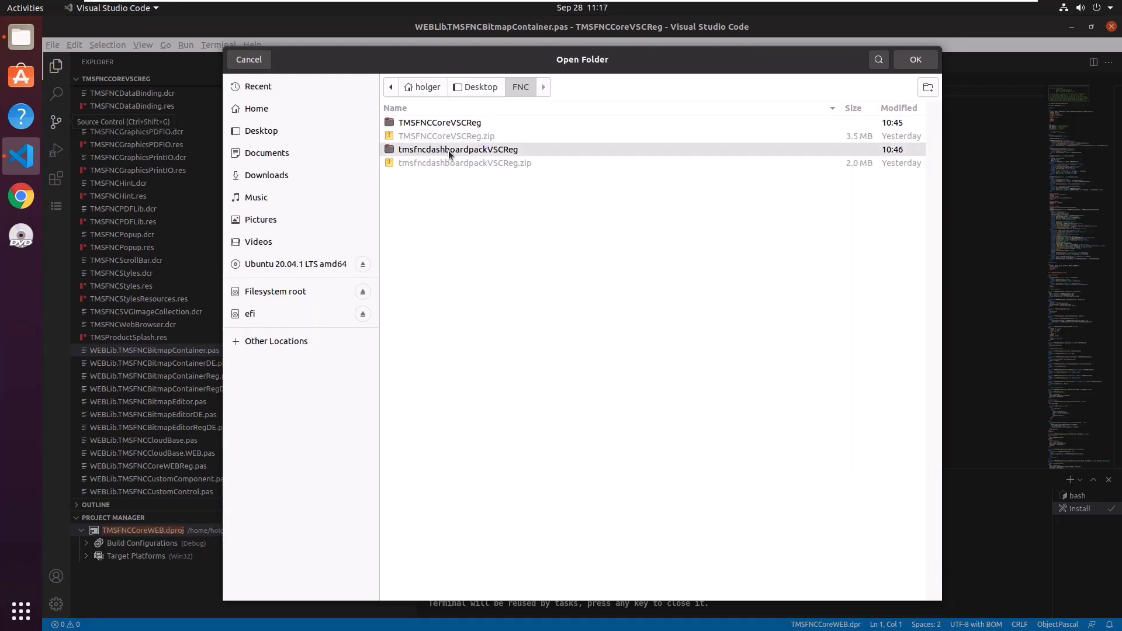
double_click(457, 149)
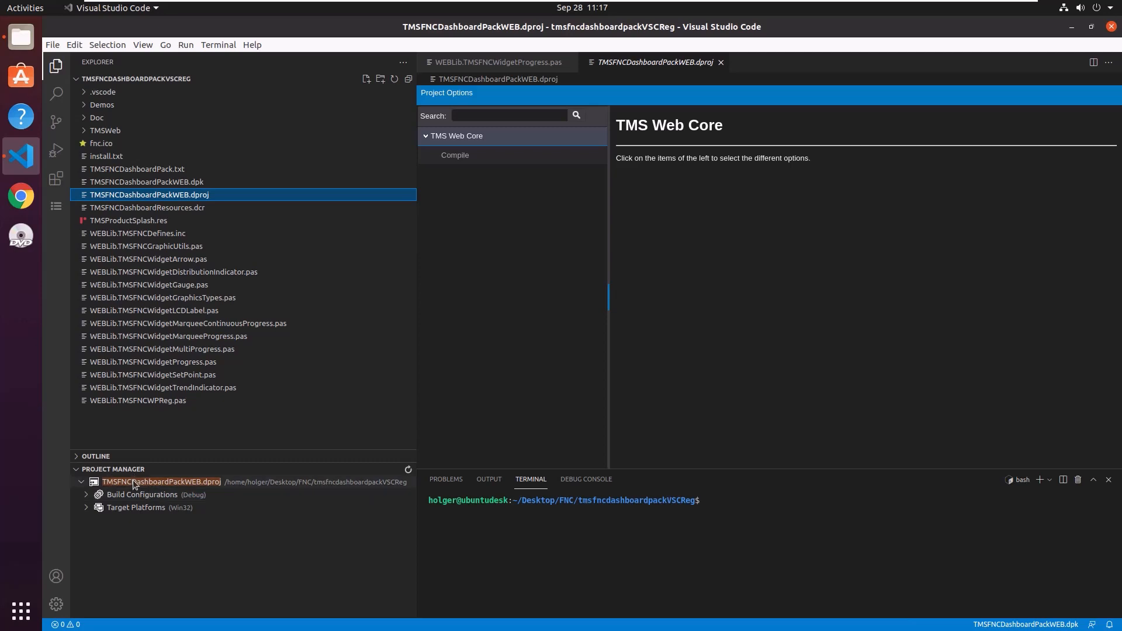
Run Install on TMSFNCDashboardPackWEB.dproj from the Project Manager
right_click(161, 482)
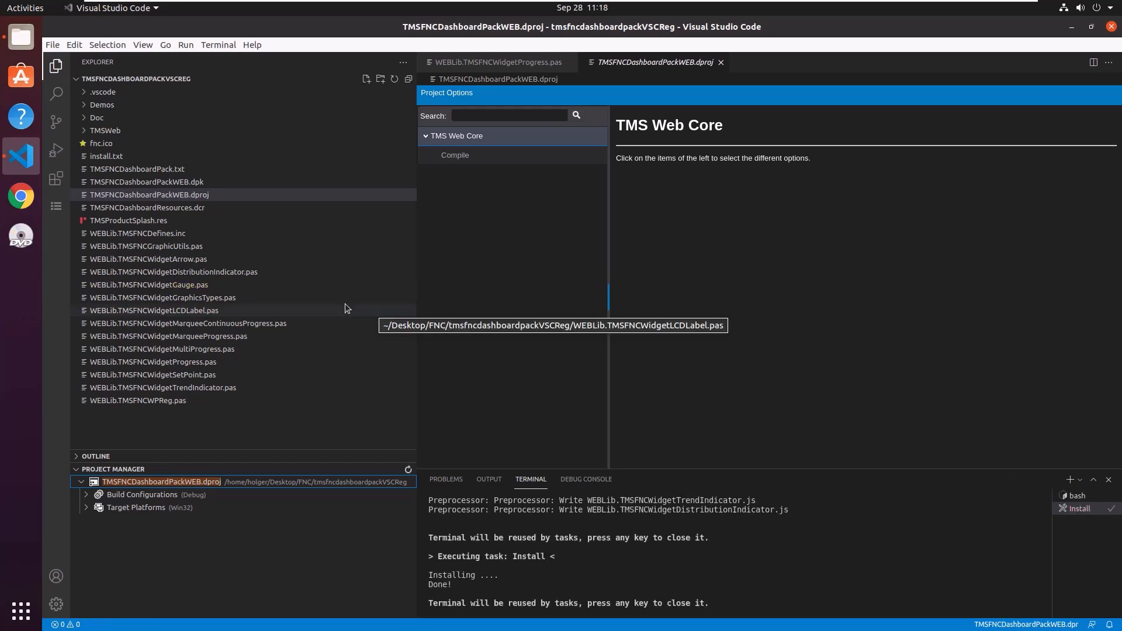
mouse_move(349, 328)
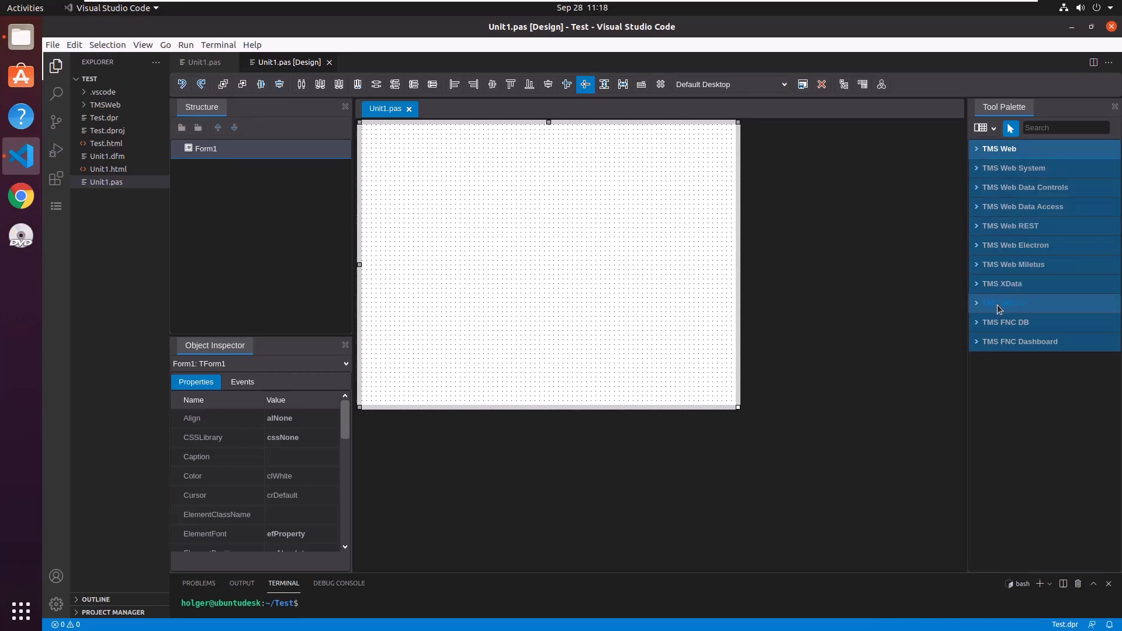
Expand the TMS FNC Dashboard and TMS FNC UI palette categories to confirm the widgets appear
click(1019, 341)
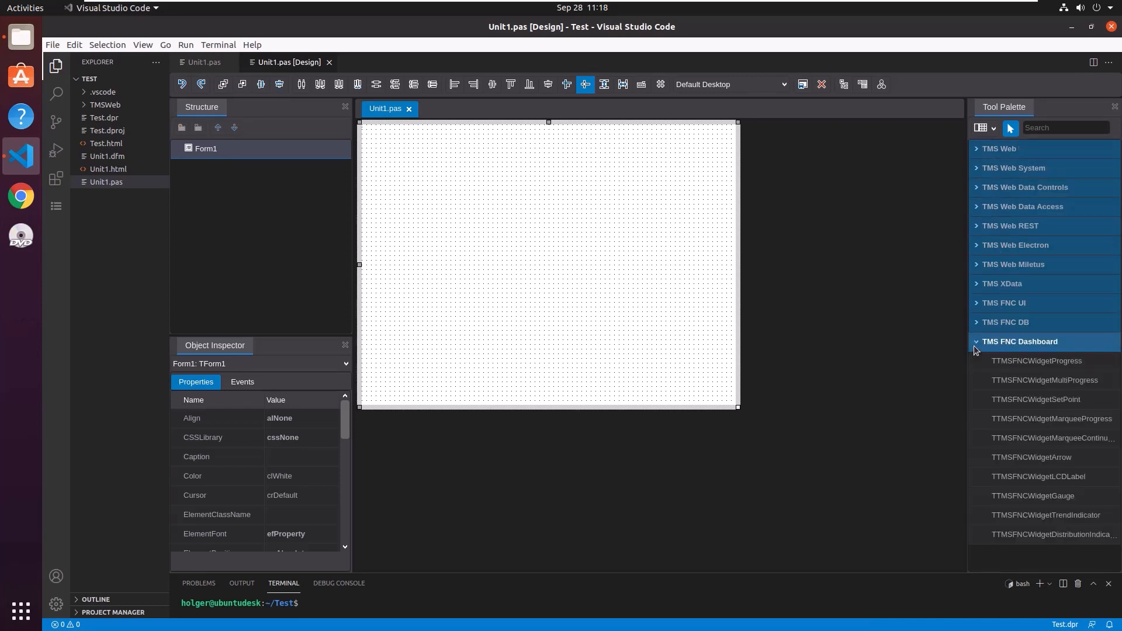
click(1036, 362)
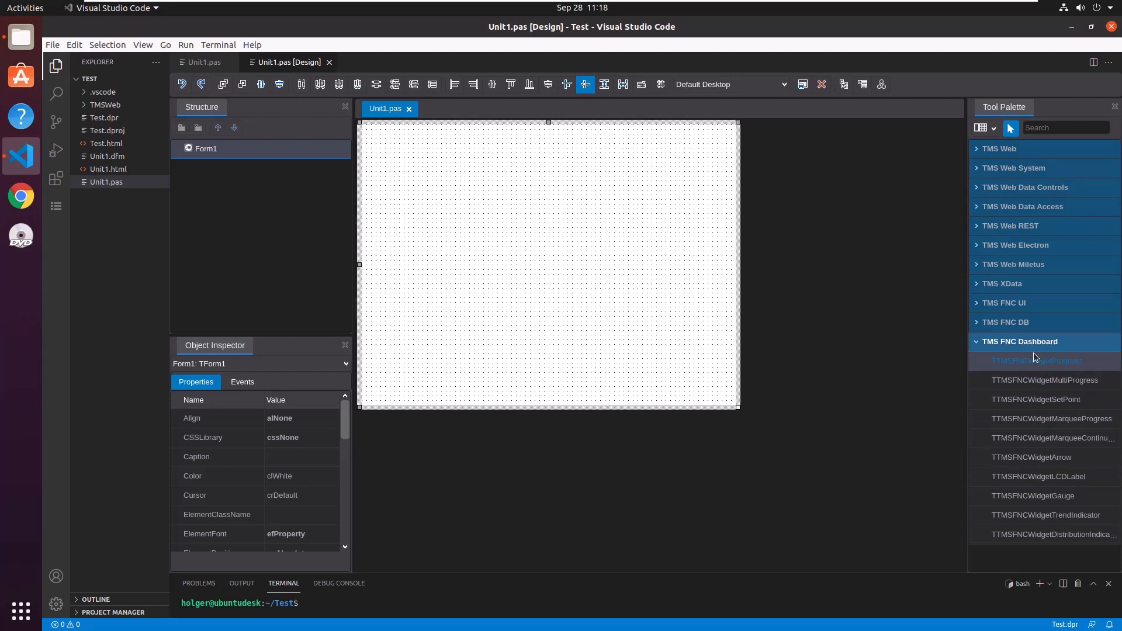
click(1005, 303)
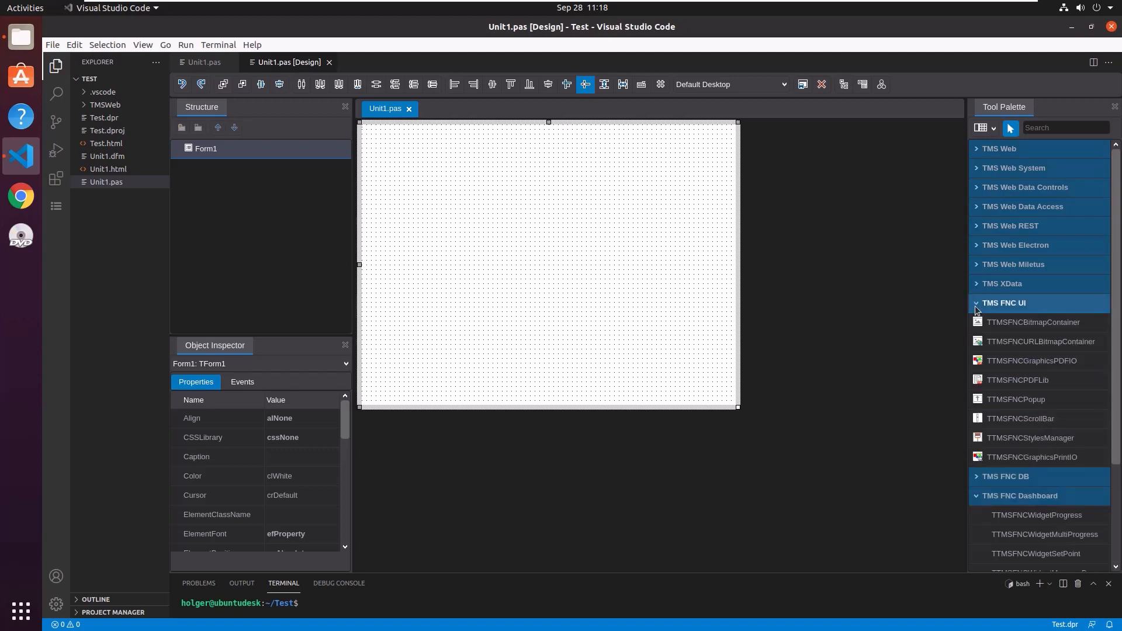
click(1004, 302)
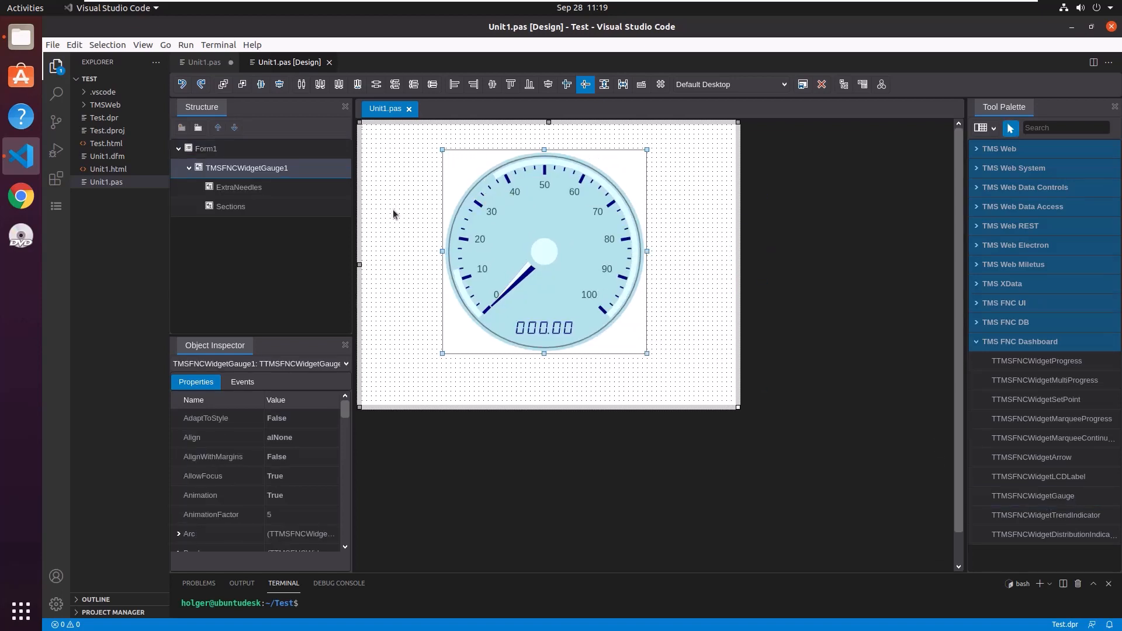
Add a TWebTimer with Interval 2000 and open its events in the Object Inspector
text(time)
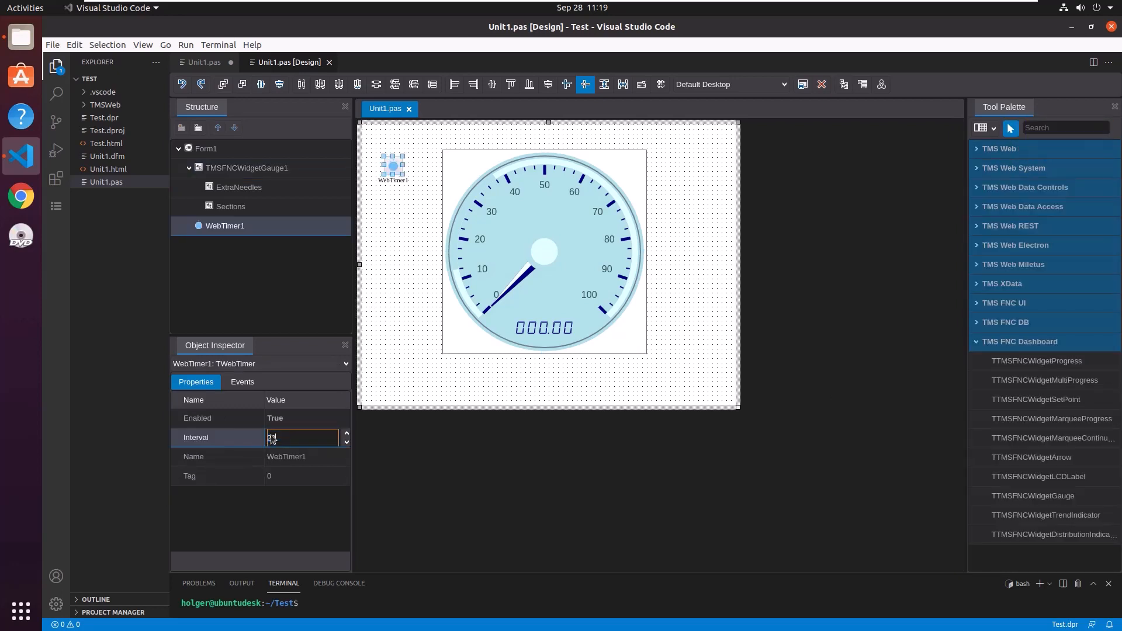
text(2000)
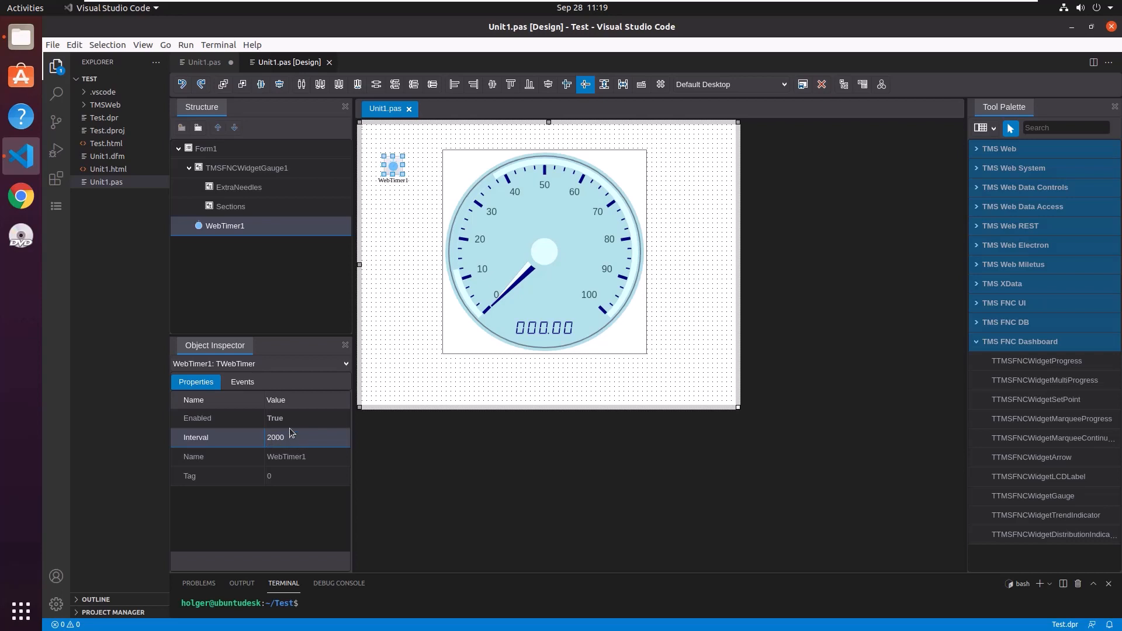
click(242, 381)
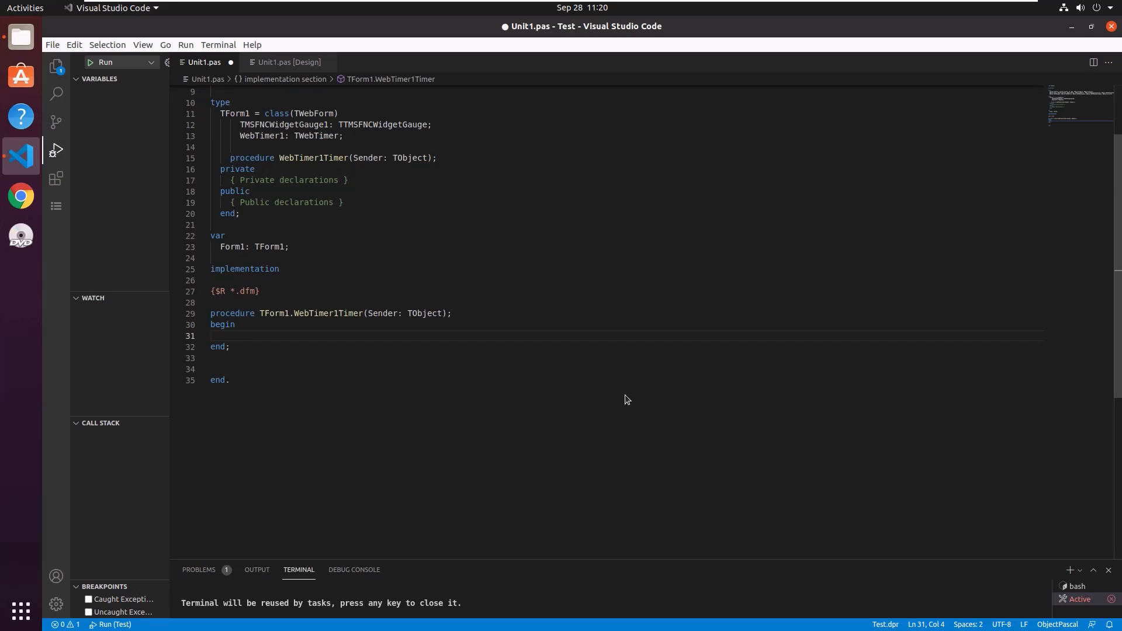
Write TMSFNCWidgetGauge1.Value := RANDOM( TMSFNCWidgetGauge1.MaximumValue in the timer handler
text(TMSFNCWidgetGauge1.)
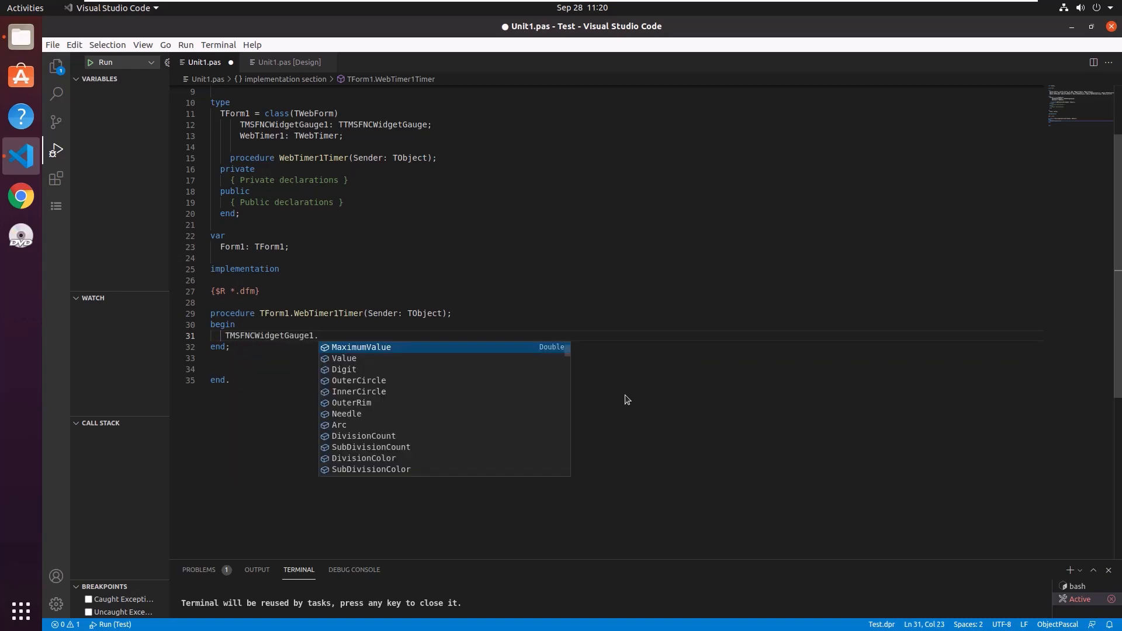
text(Value :=)
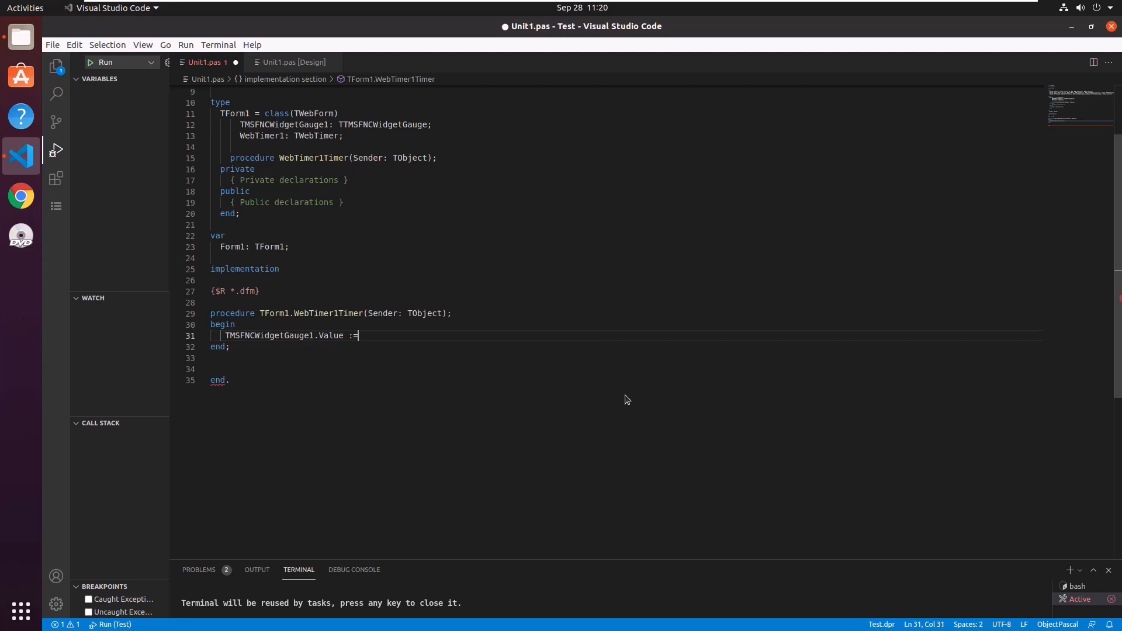
text(RANDOM( ))
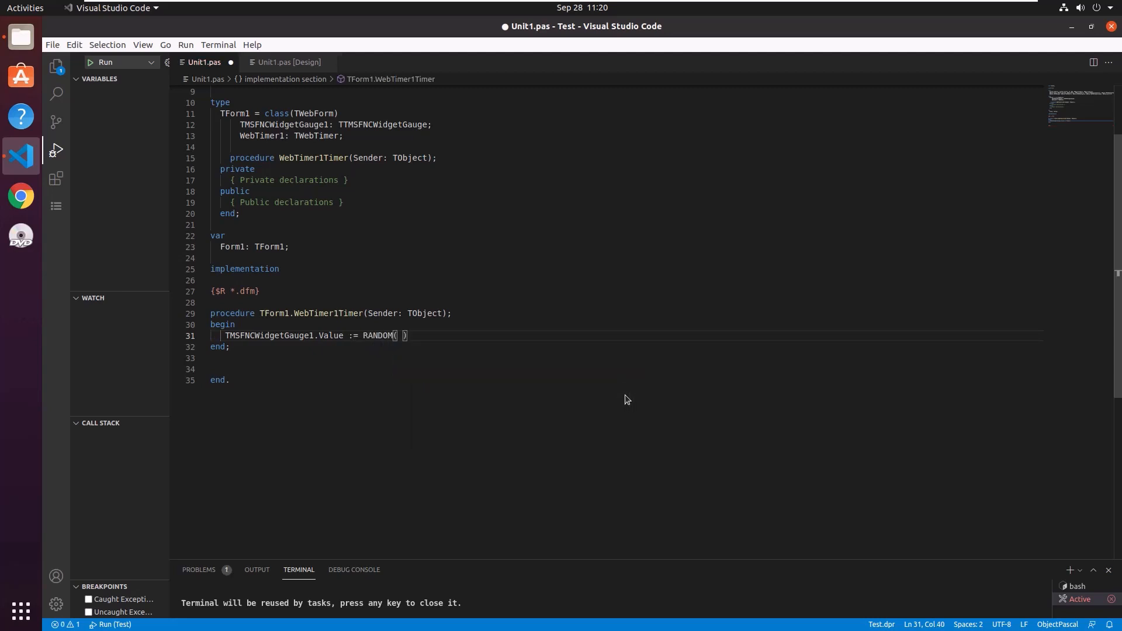
text(TMSFNCWidgetGauge1)
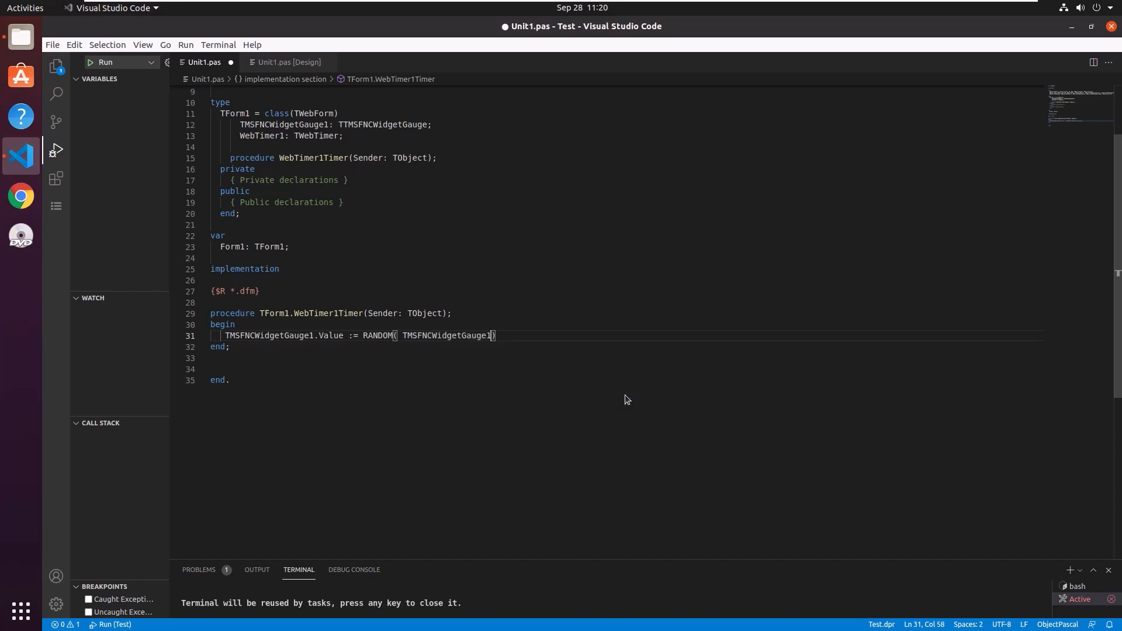
text(.Max)
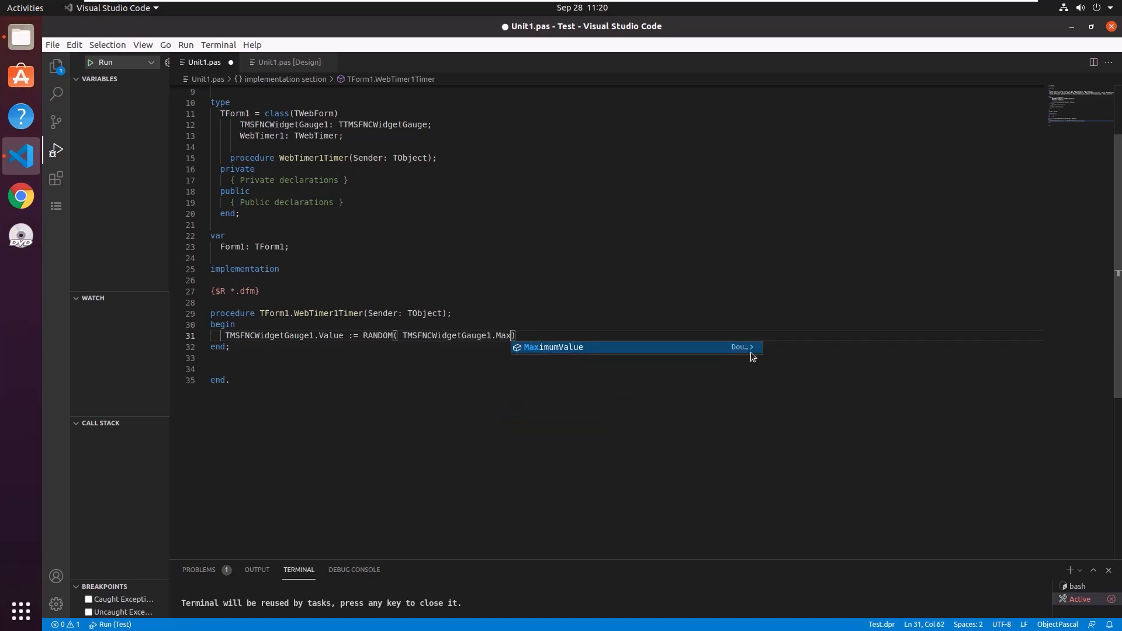
key(Tab)
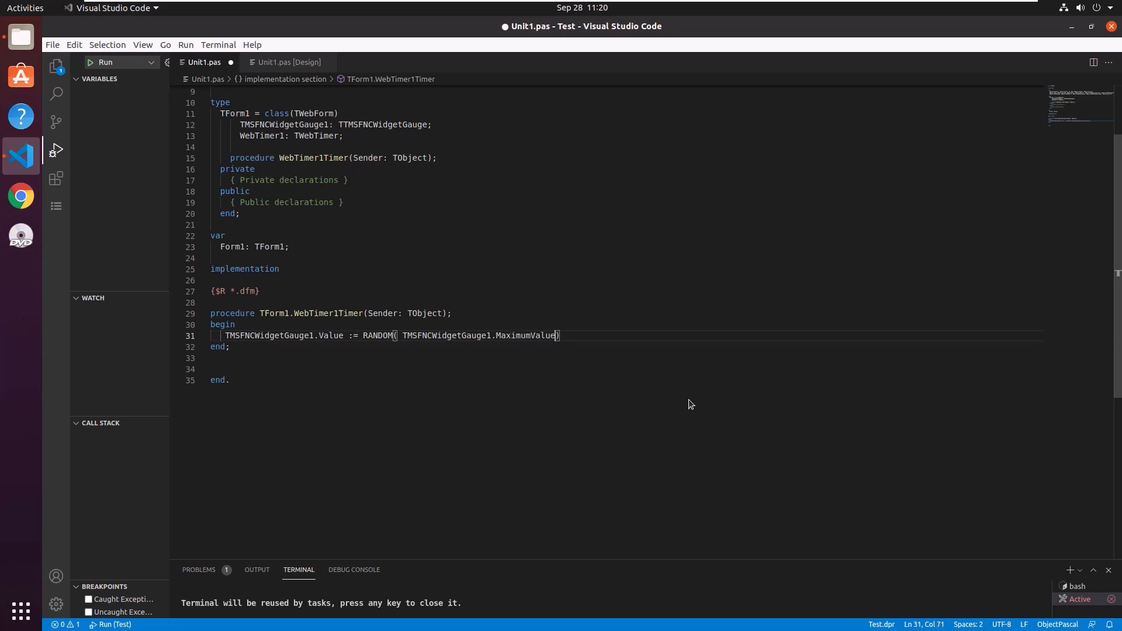
Wrap MaximumValue in TRUNC( ), close the statement, and run the Test web app
text(TRUNC( T)
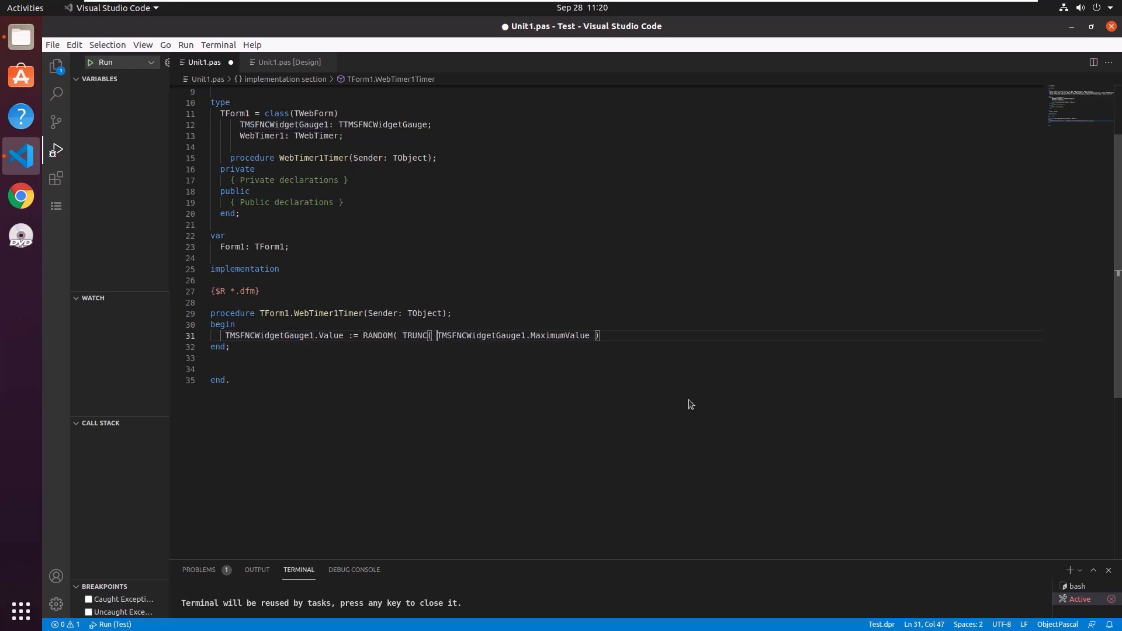
text())
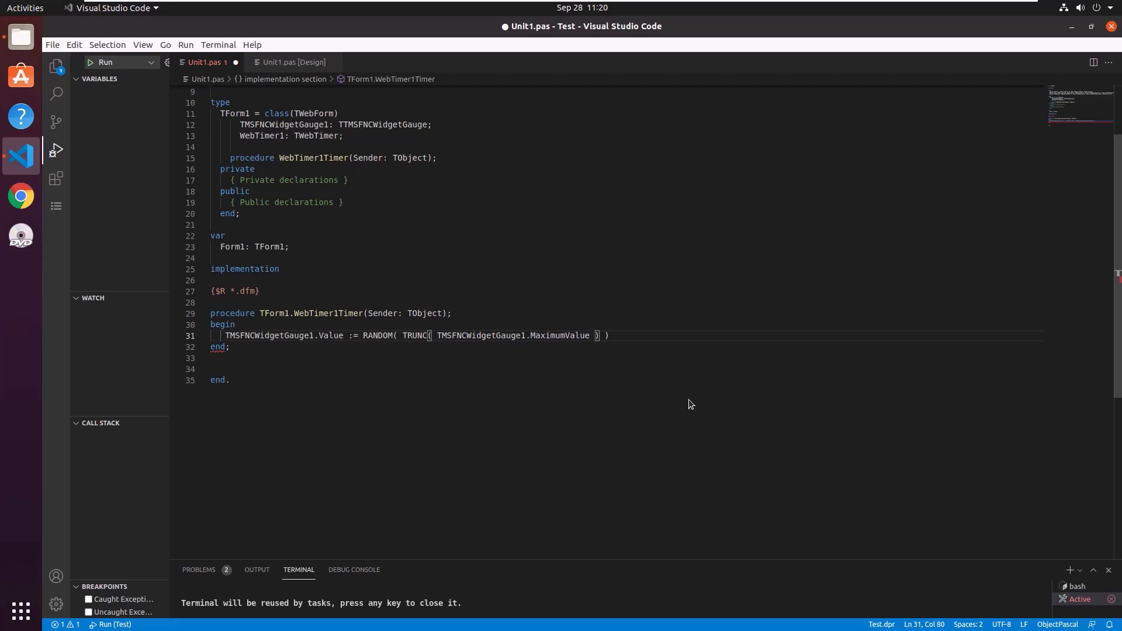
text();)
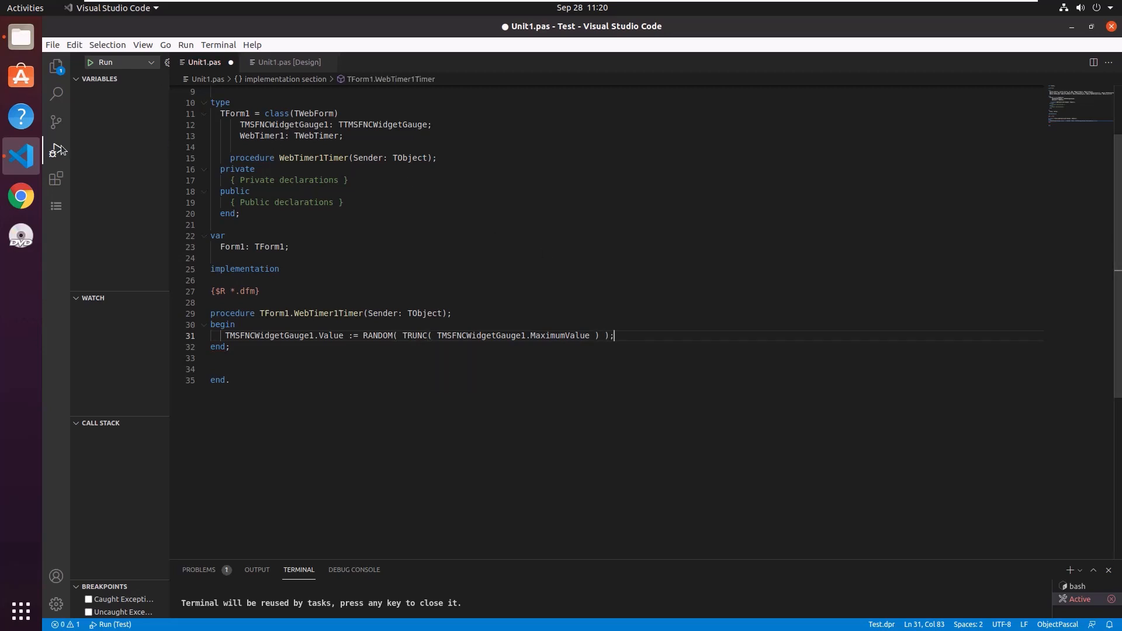
click(104, 62)
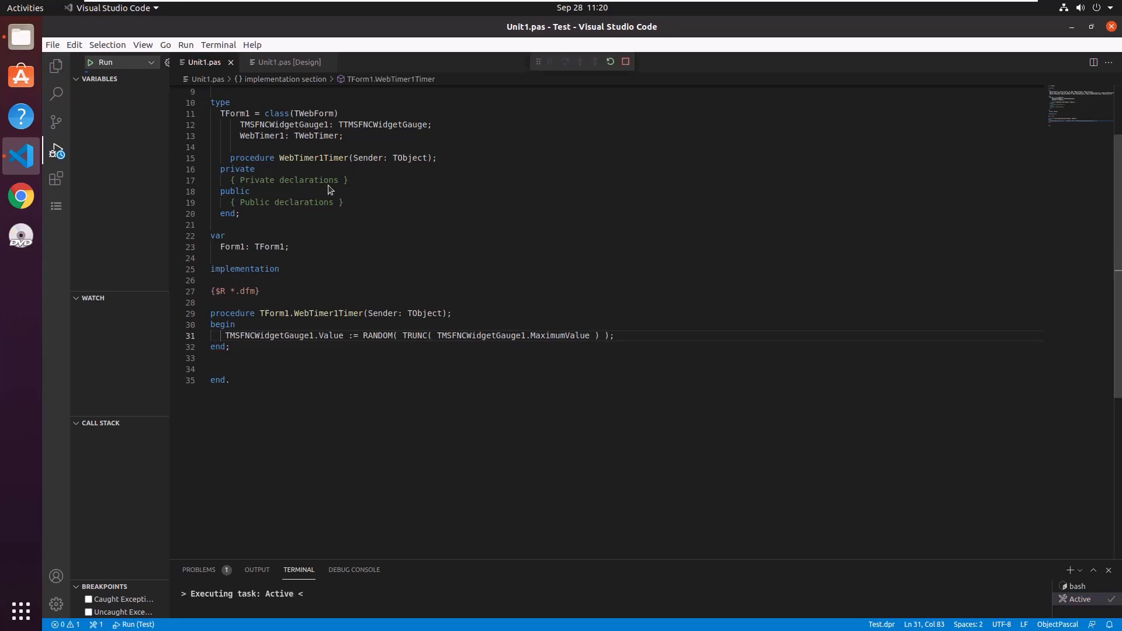